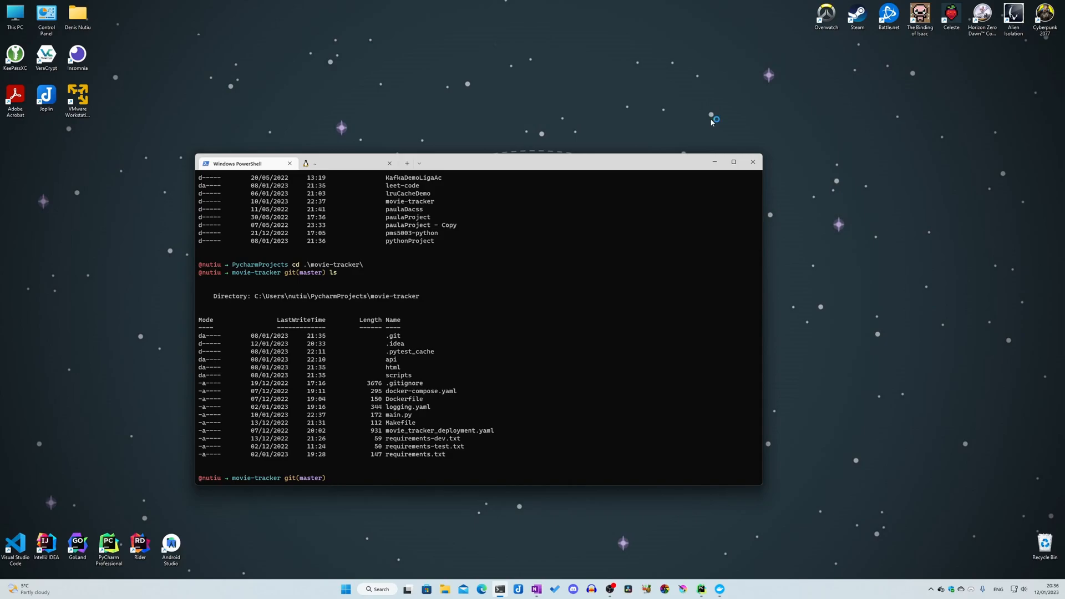
mouse_move(711, 122)
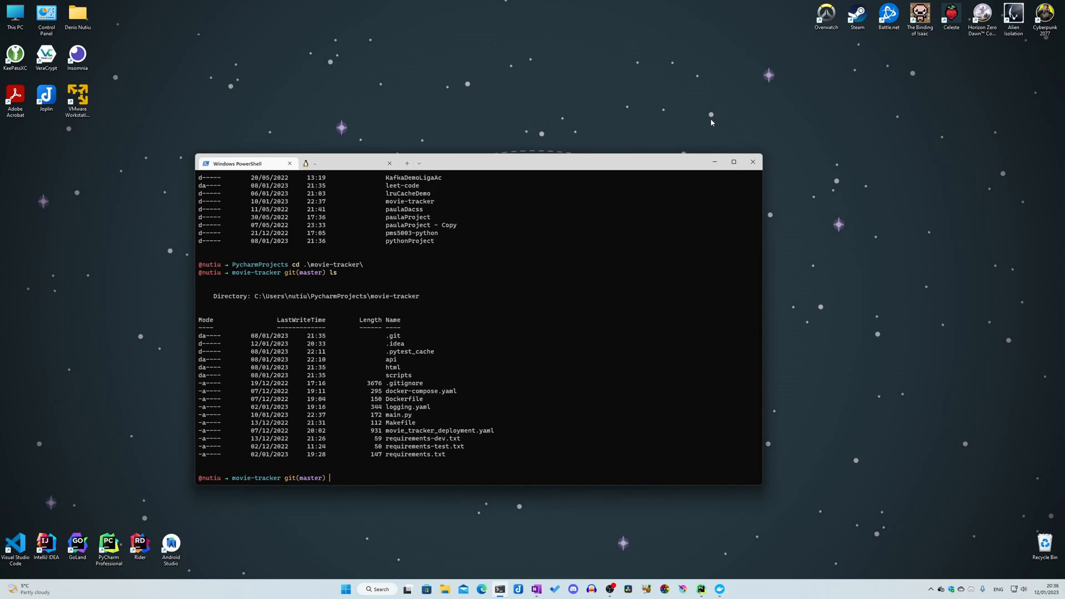
mouse_move(619, 163)
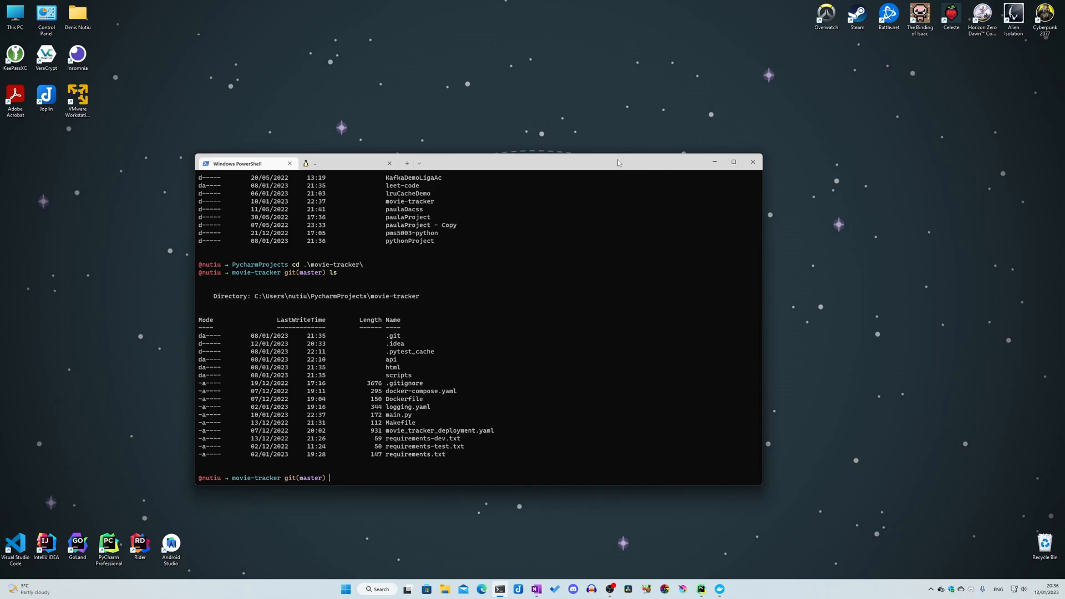
mouse_move(605, 168)
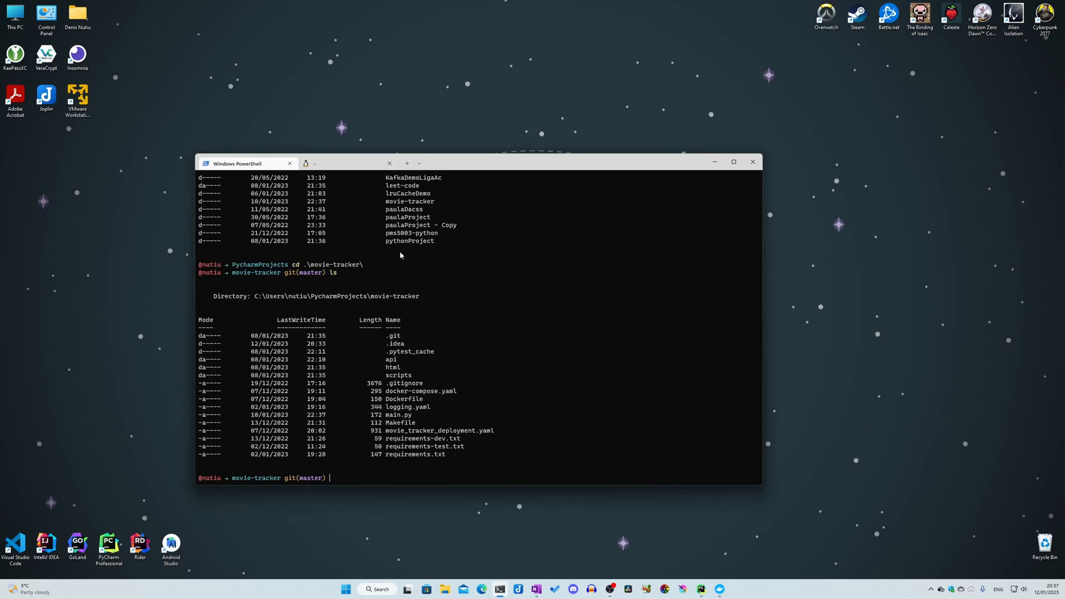
mouse_move(496, 166)
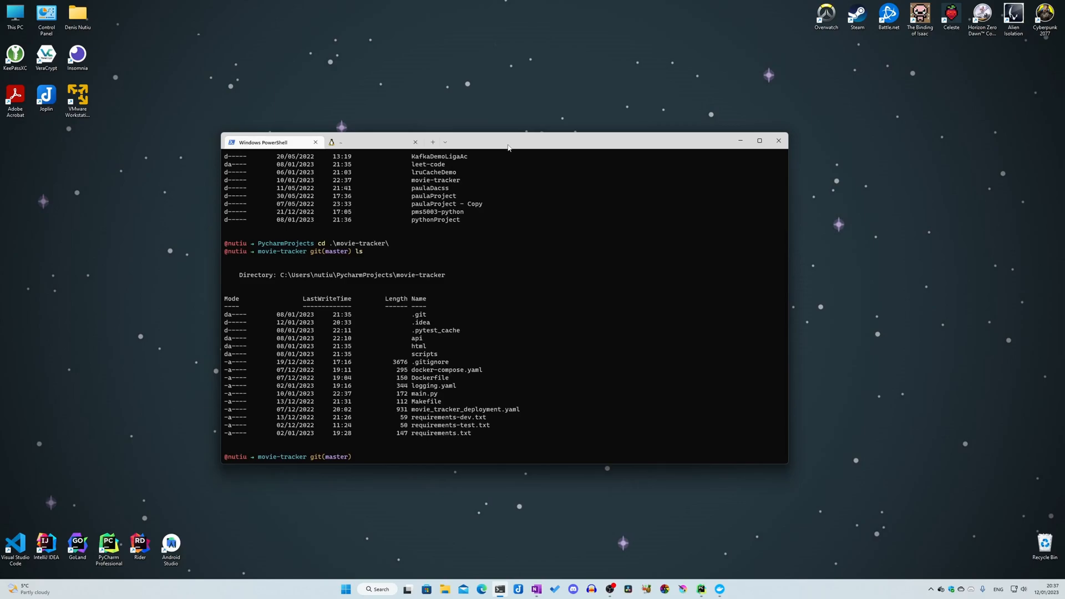
- Run pytest in the PowerShell tab, hitting three ClientEncryption rewrap_many_data_key collection errors
left_click(758, 140)
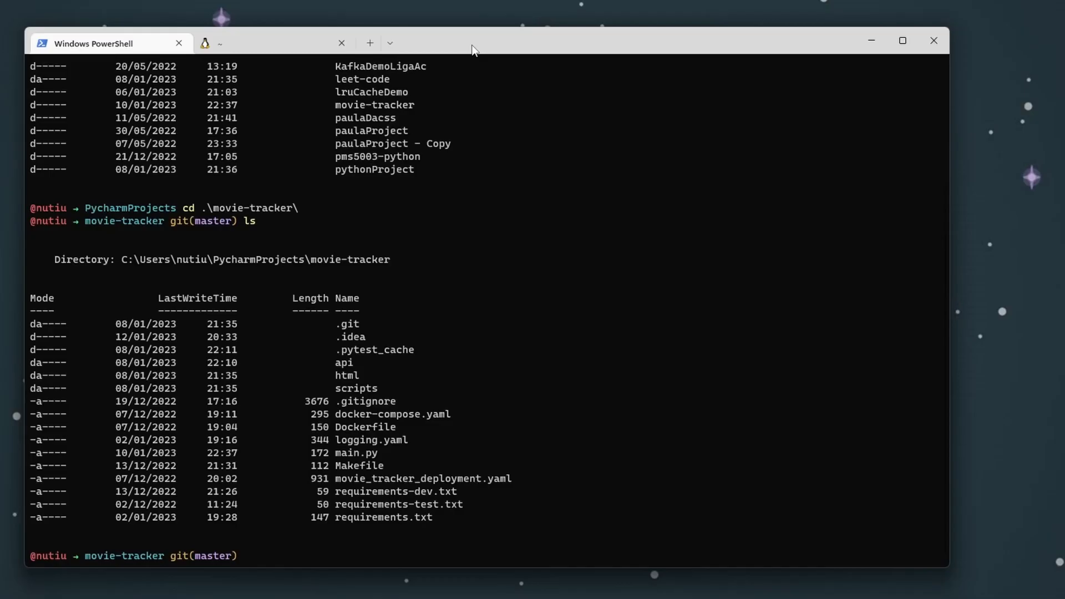
type("pytest")
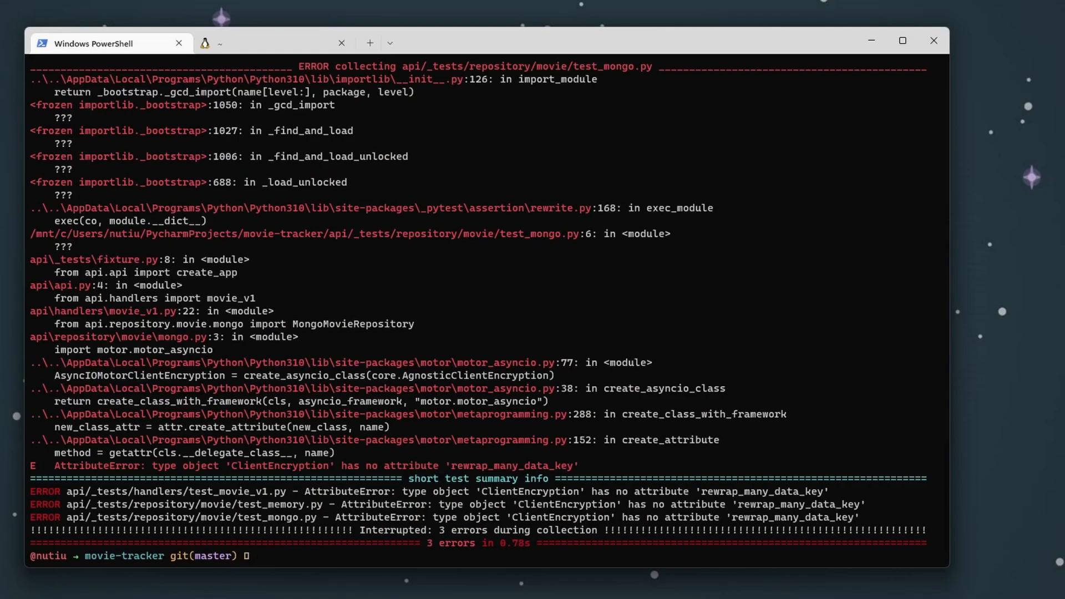
left_click(902, 40)
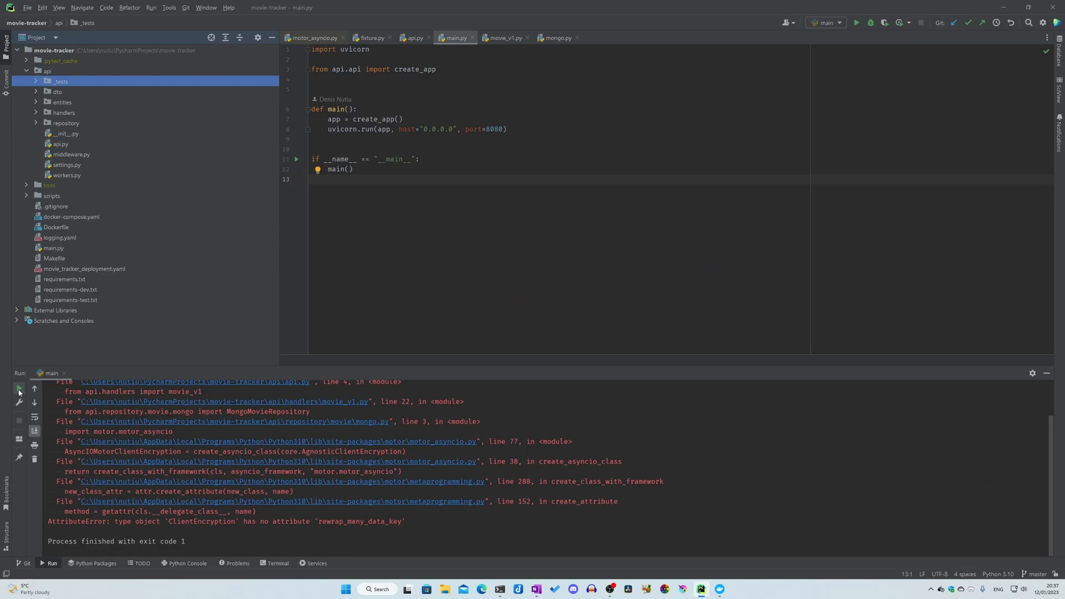
- Rerun main.py in PyCharm, reproducing the ClientEncryption AttributeError
left_click(303, 159)
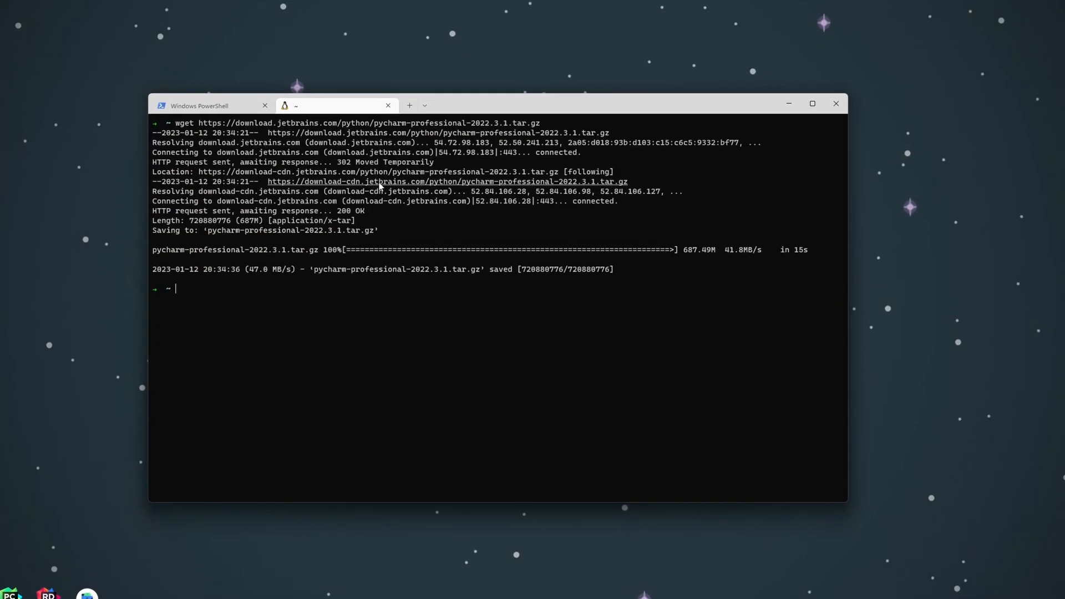
- Clear the WSL terminal and pip install virtualenv, confirming it is already installed
type("clear")
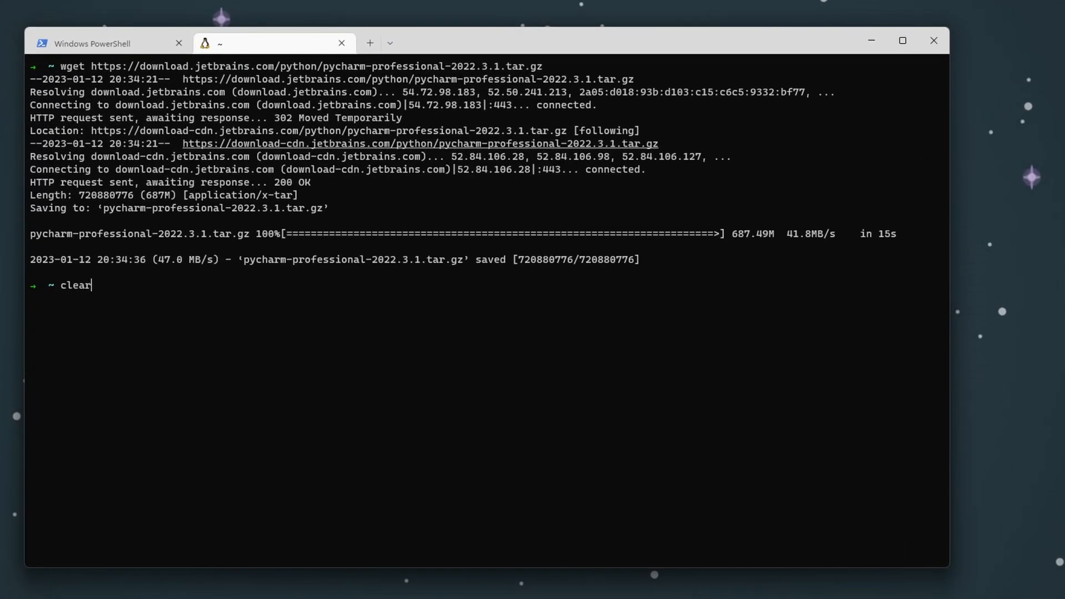
key("Return")
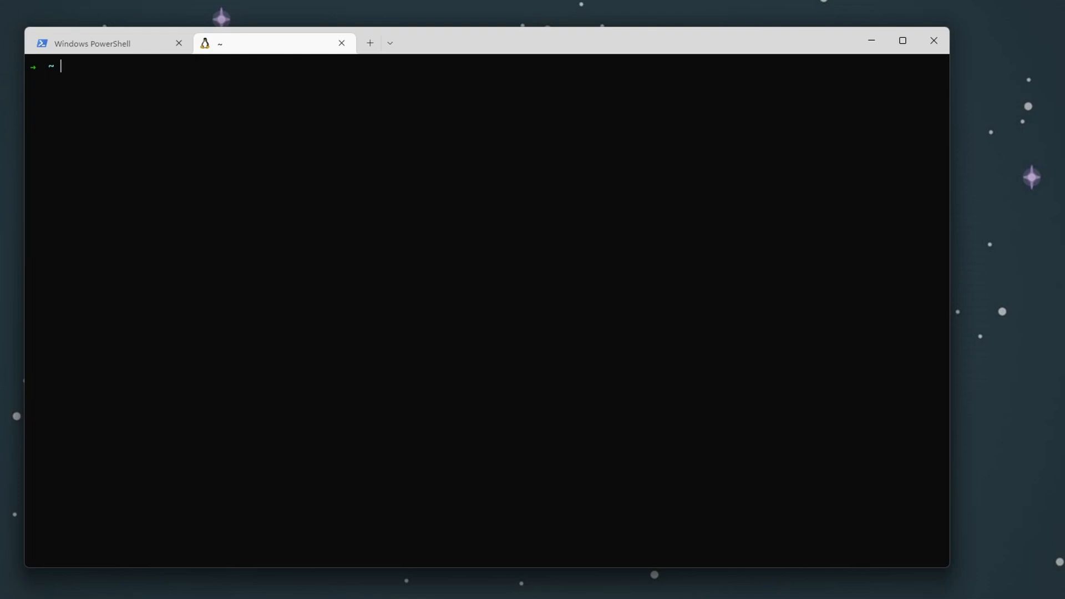
type("p")
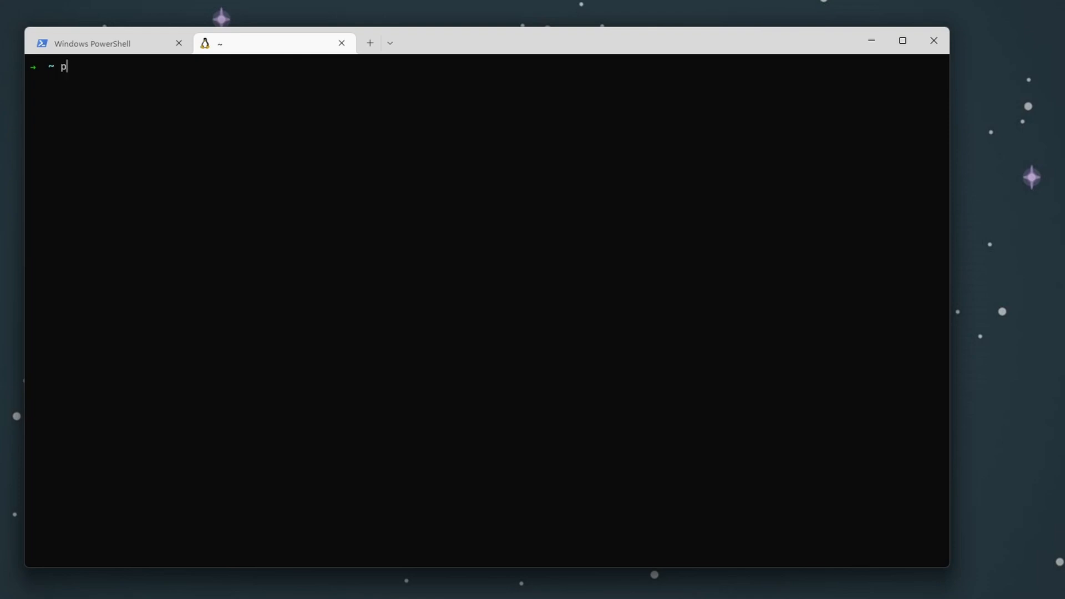
type("ip install virt")
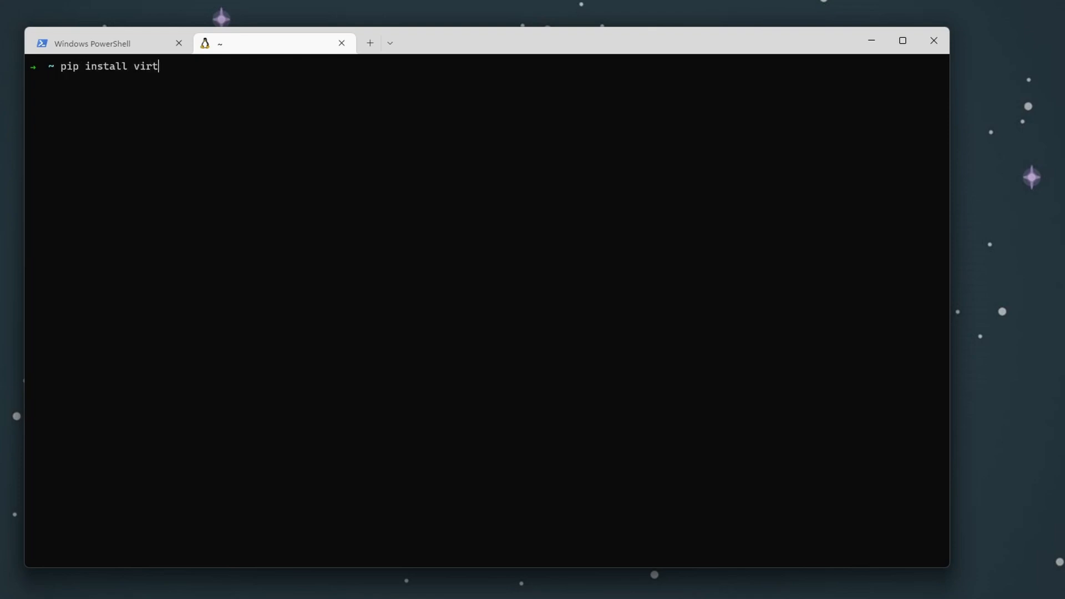
key("Return")
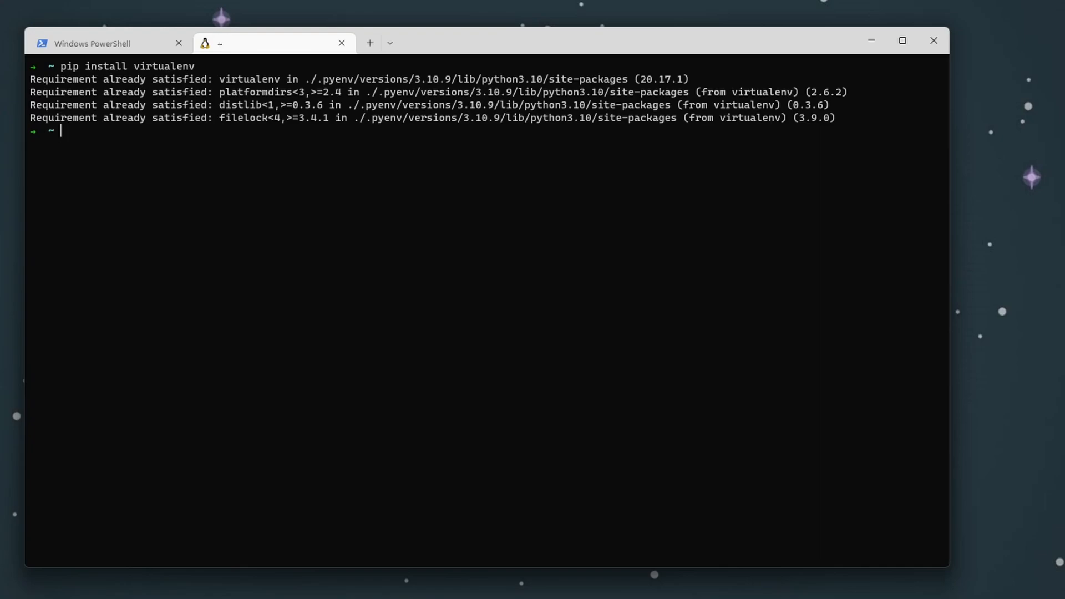
- Create the movie-tracker-venv virtual environment with python -m virtualenv
type("python -")
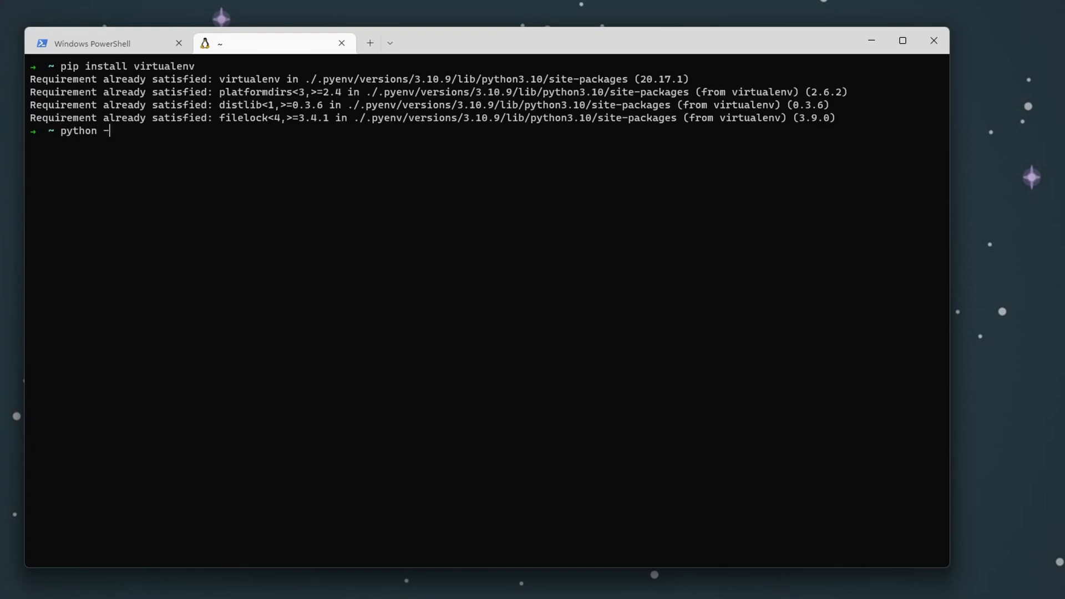
type("m virtualenv")
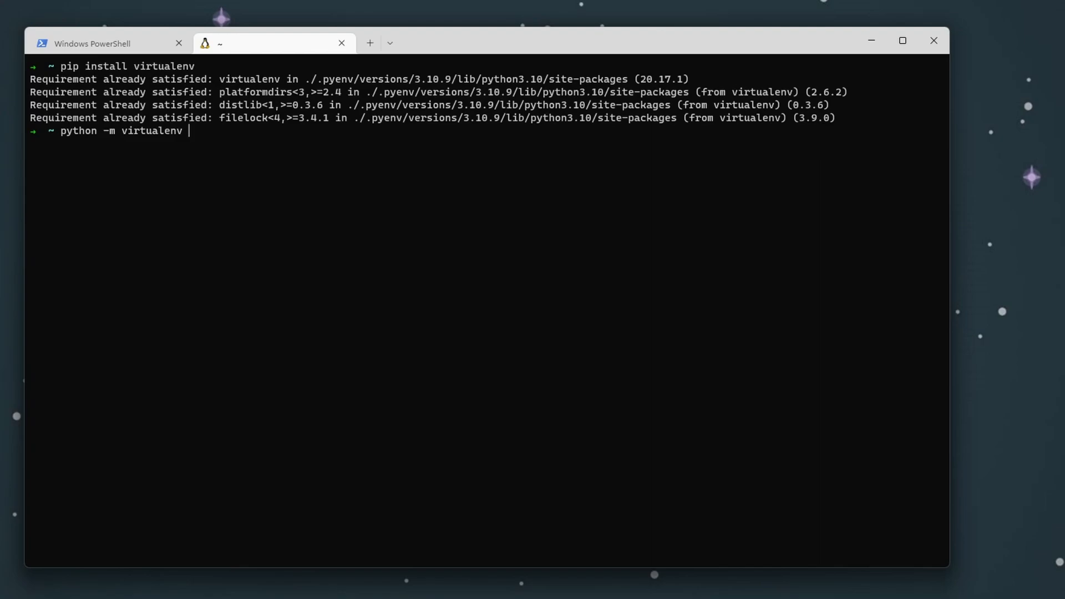
type("movi")
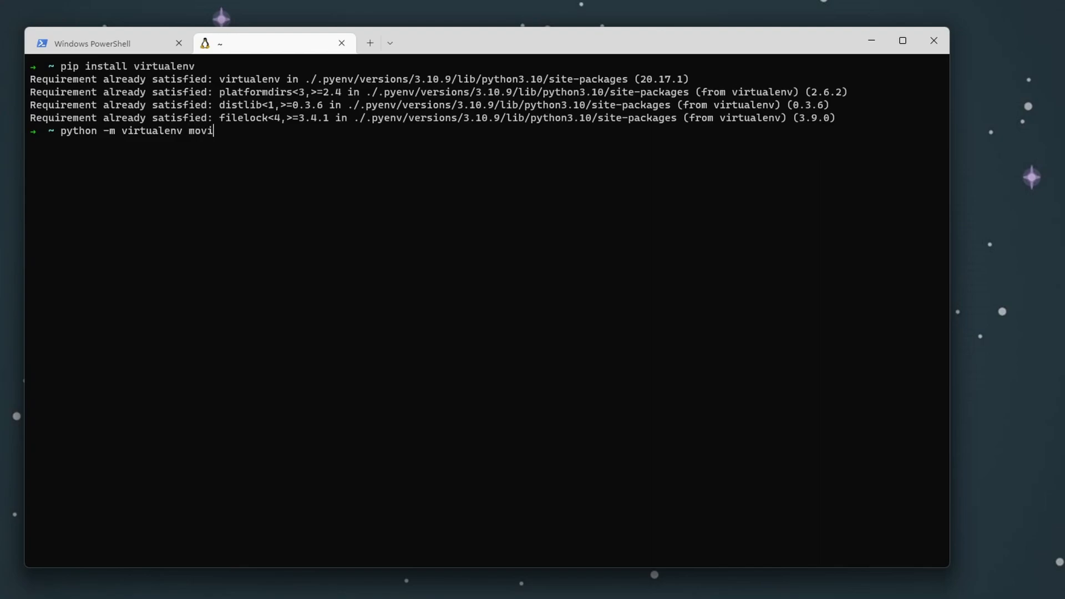
type("e-tracker-venv")
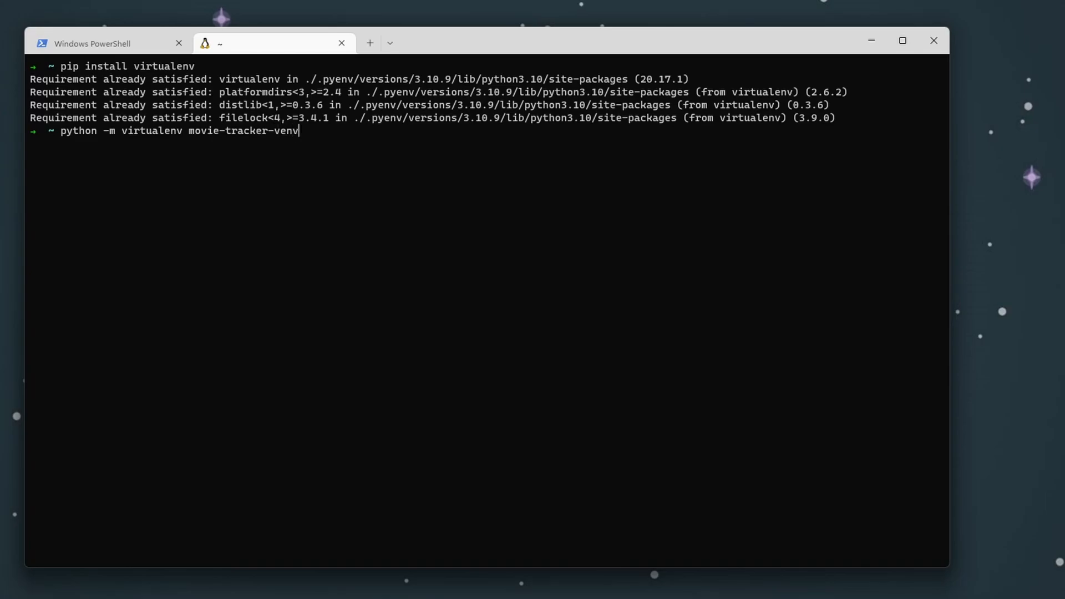
key("Return")
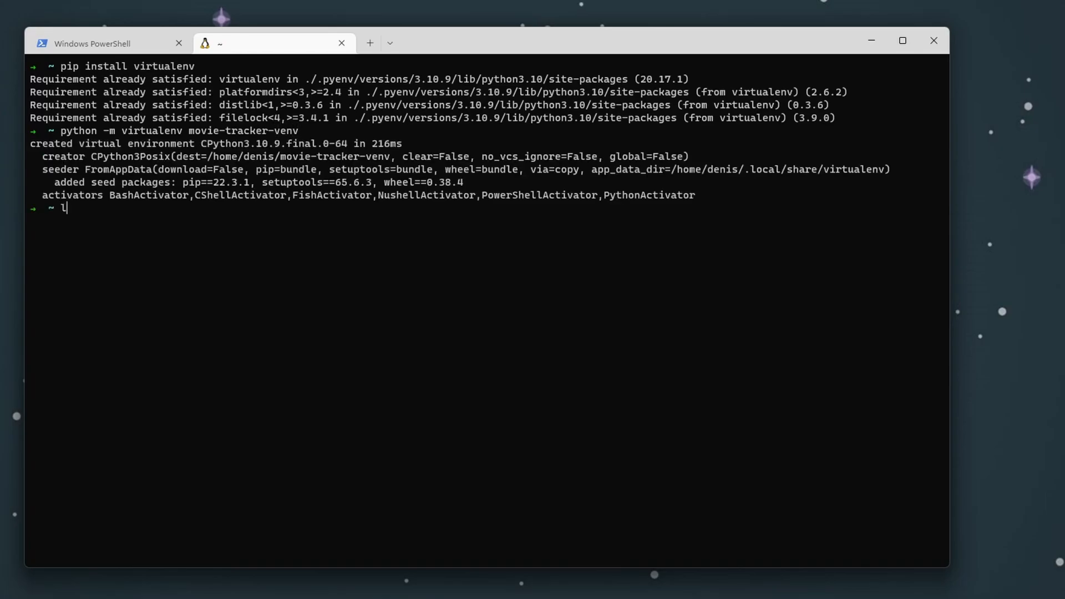
- Inspect movie-tracker-venv and start sourcing its activate script
key("backspace")
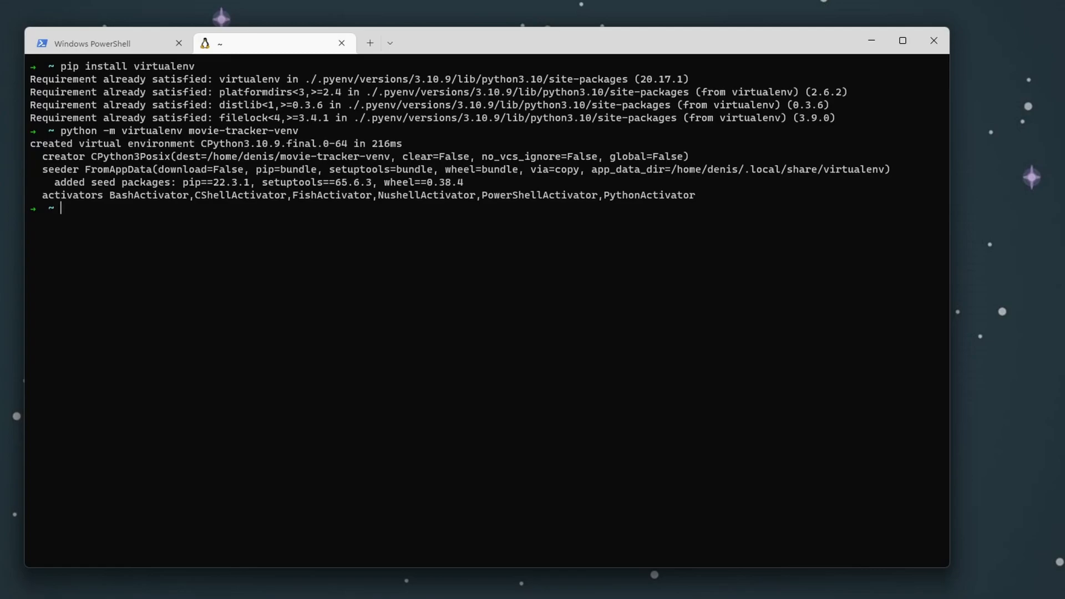
key("Return")
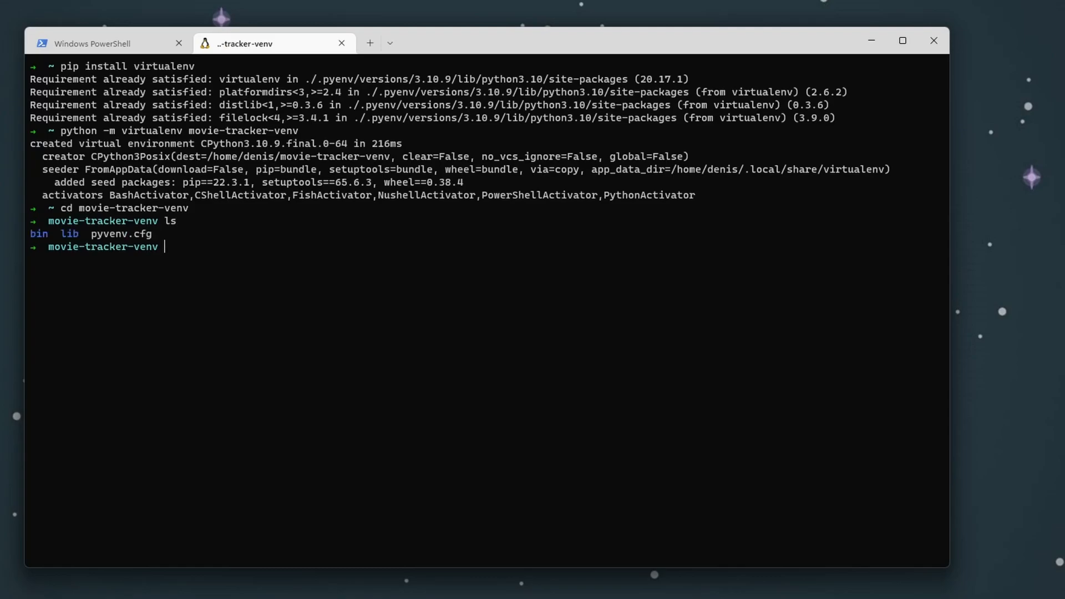
type("cd")
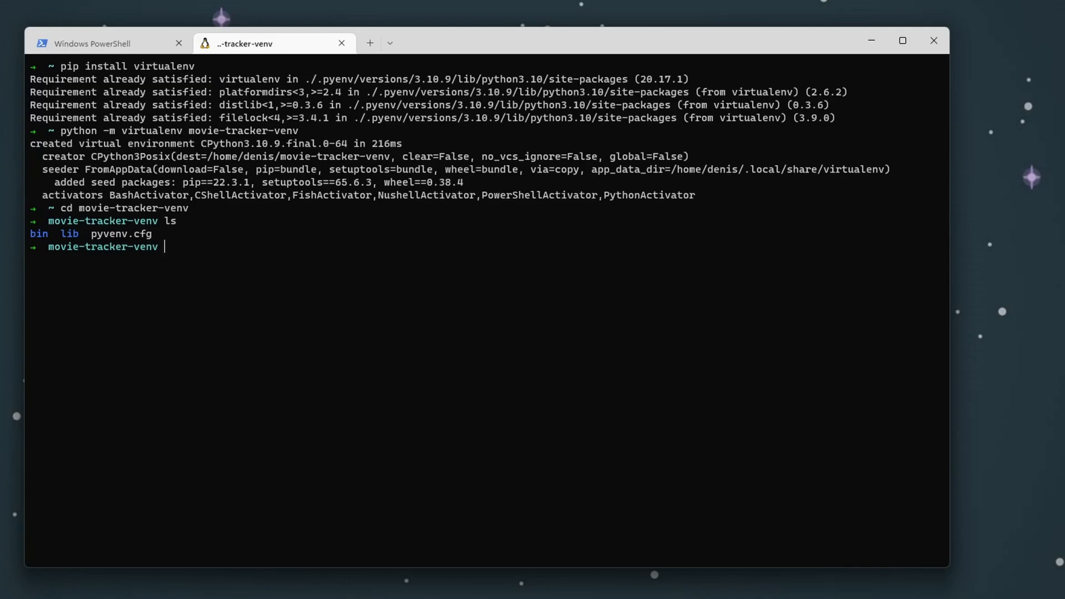
type("s")
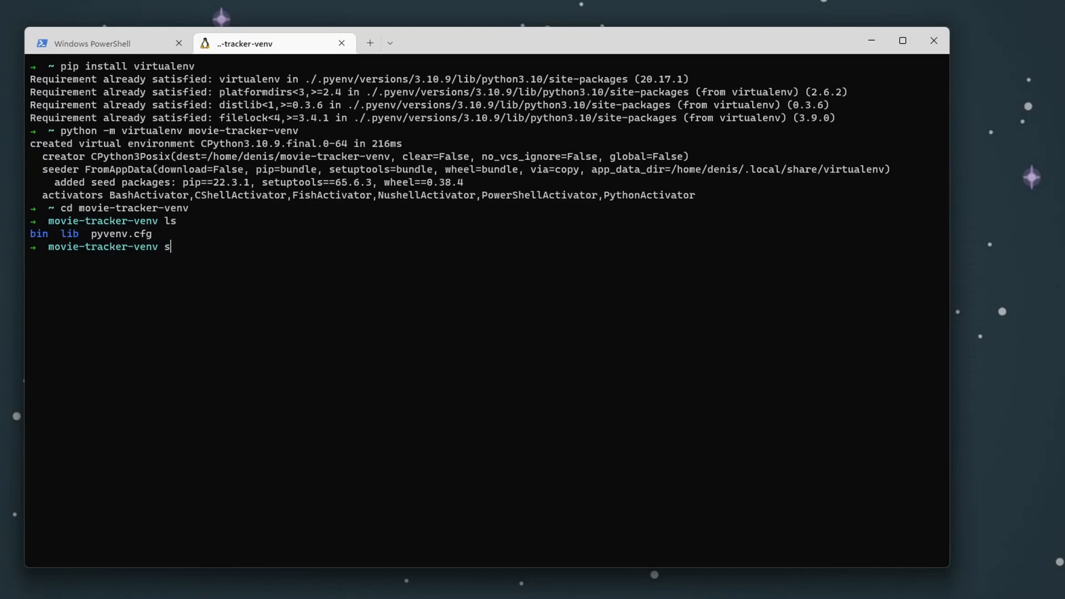
type("ource")
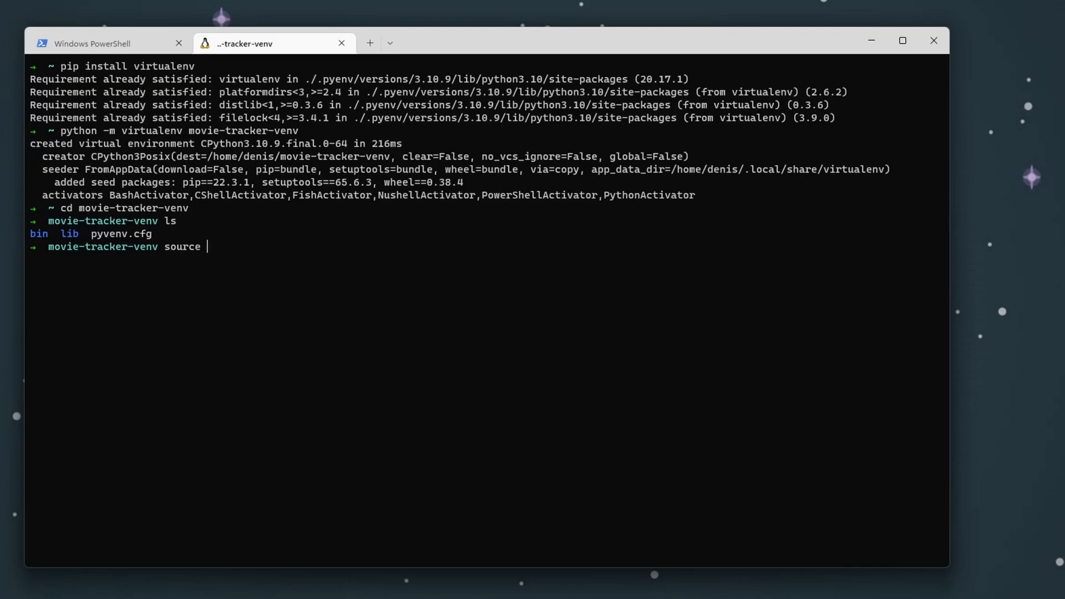
key("Tab")
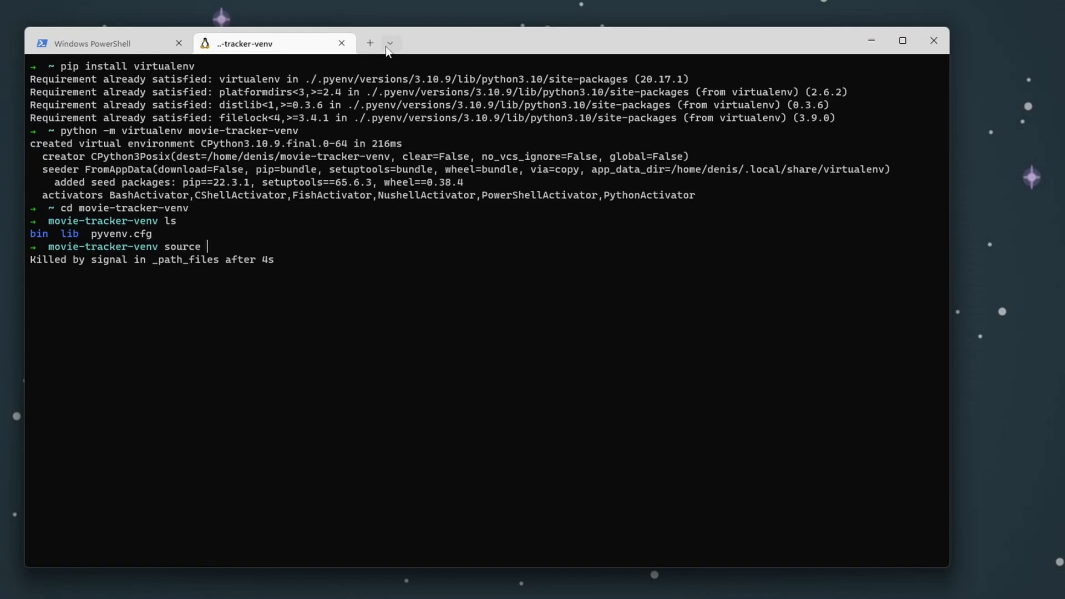
- Swap the old virtualenv tab for a fresh Ubuntu shell tab
left_click(389, 43)
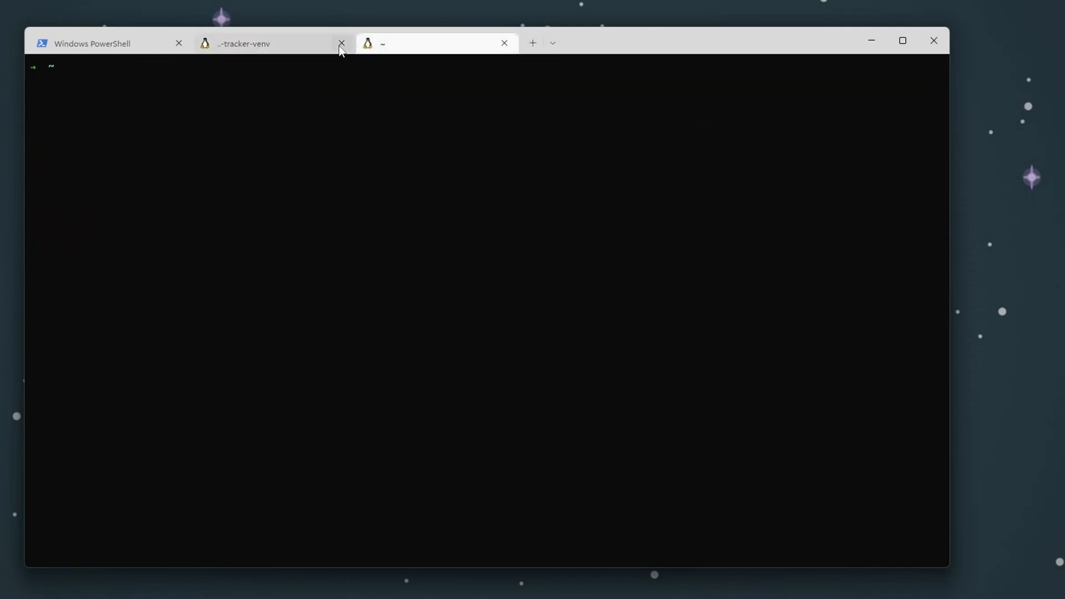
left_click(341, 43)
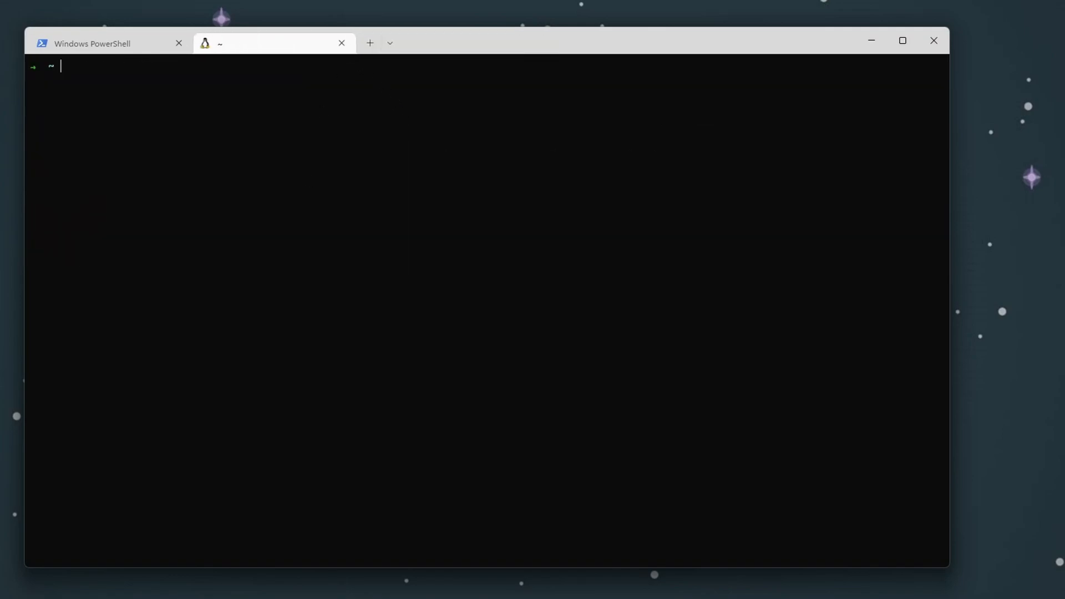
- Source movie-tracker-venv's activate script and cd into /mnt/c/.../PycharmProjects/movie-tracker
type("cd p")
type("source ac")
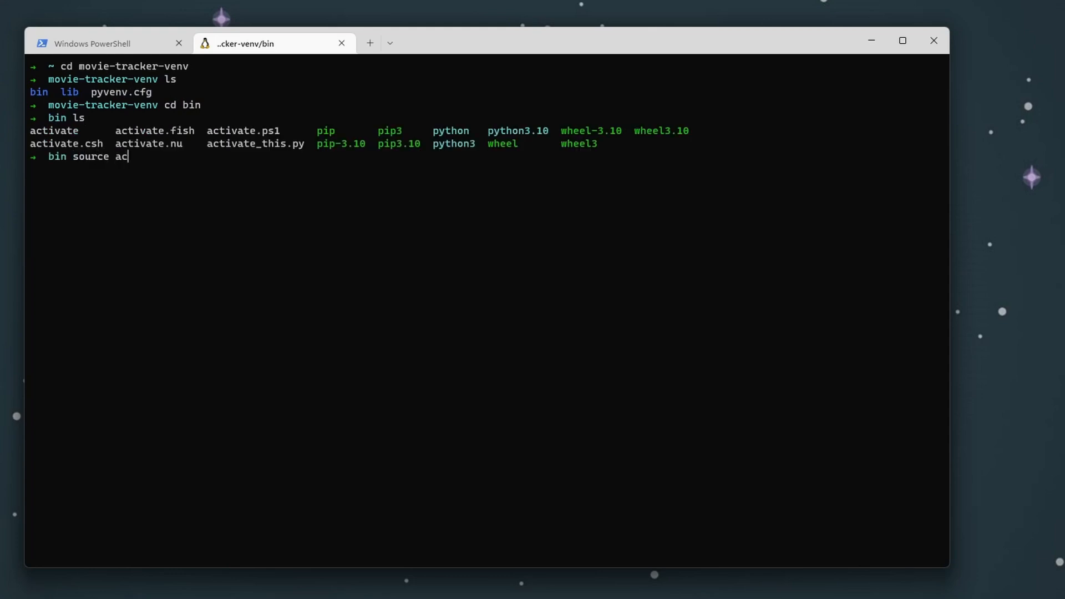
key("tab")
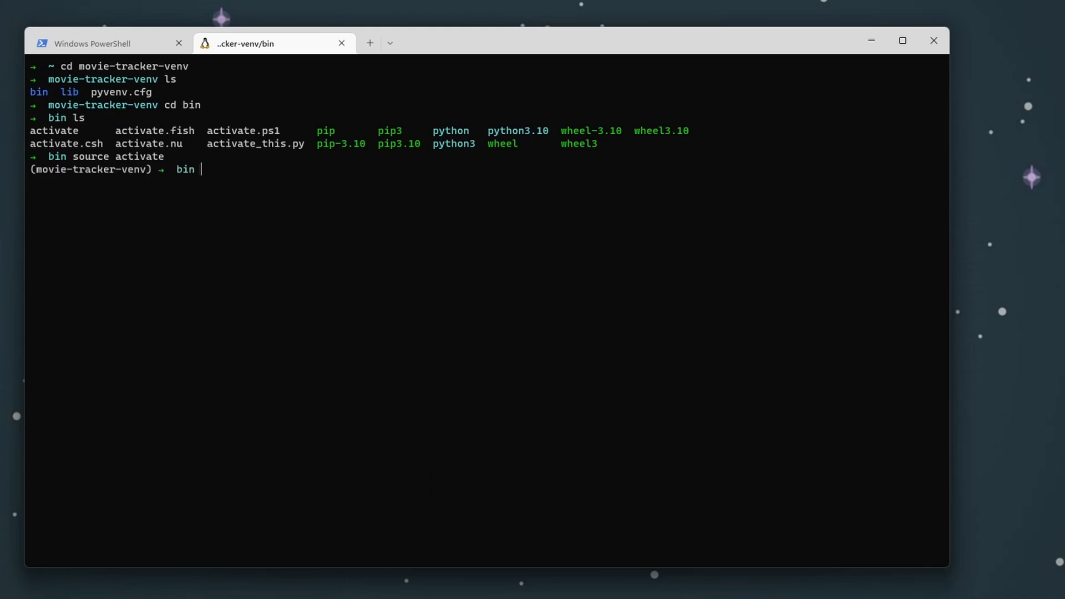
type("cd /mnt/")
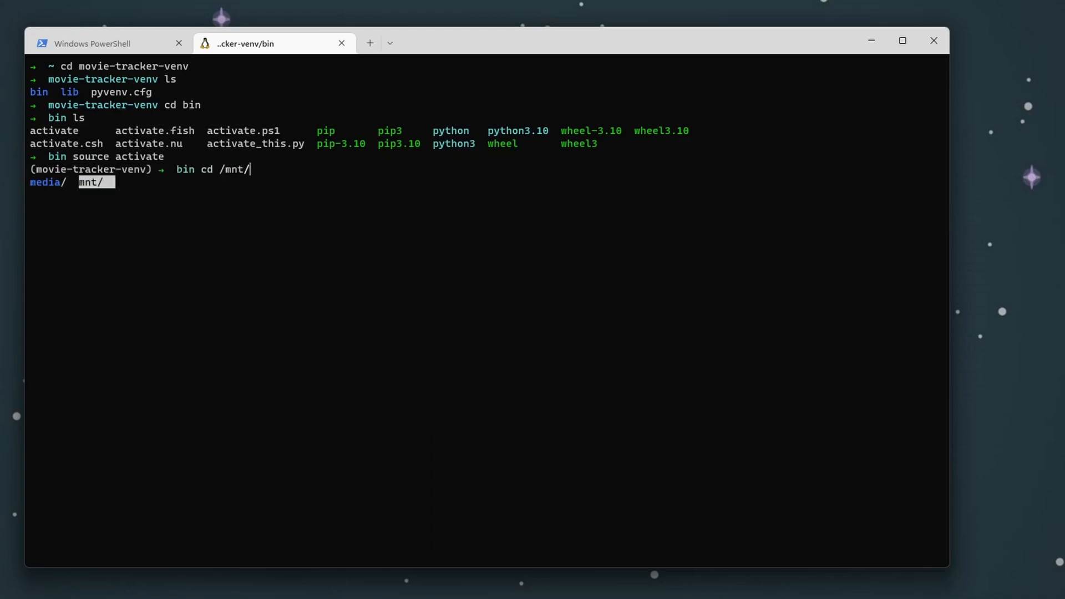
type("c/")
type("p")
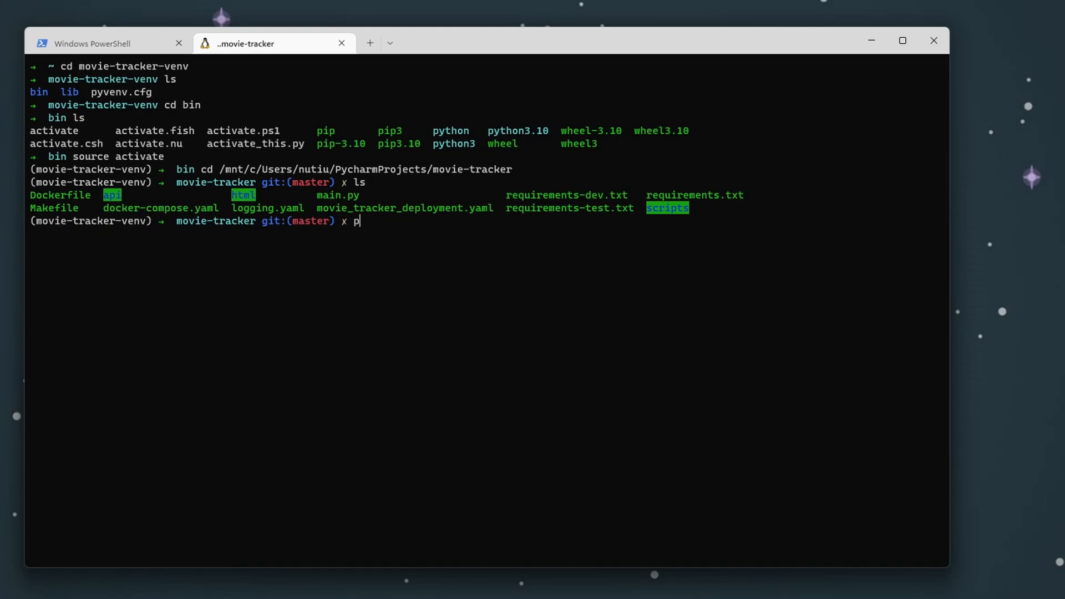
- Pip install requirements.txt and requirements-test.txt into movie-tracker-venv
type("ip install -r requirements.txt")
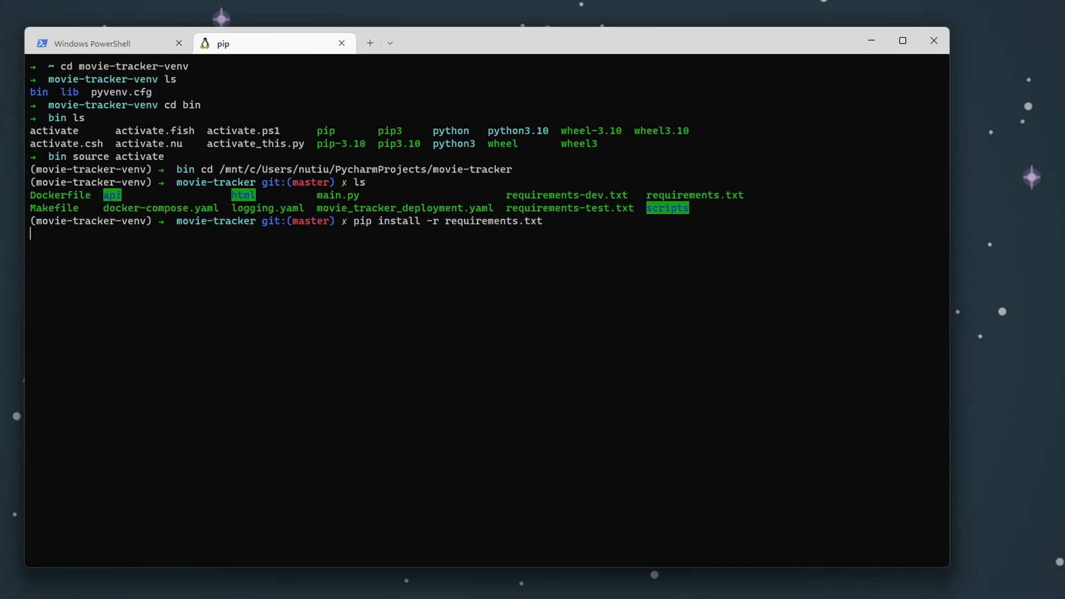
key("Return")
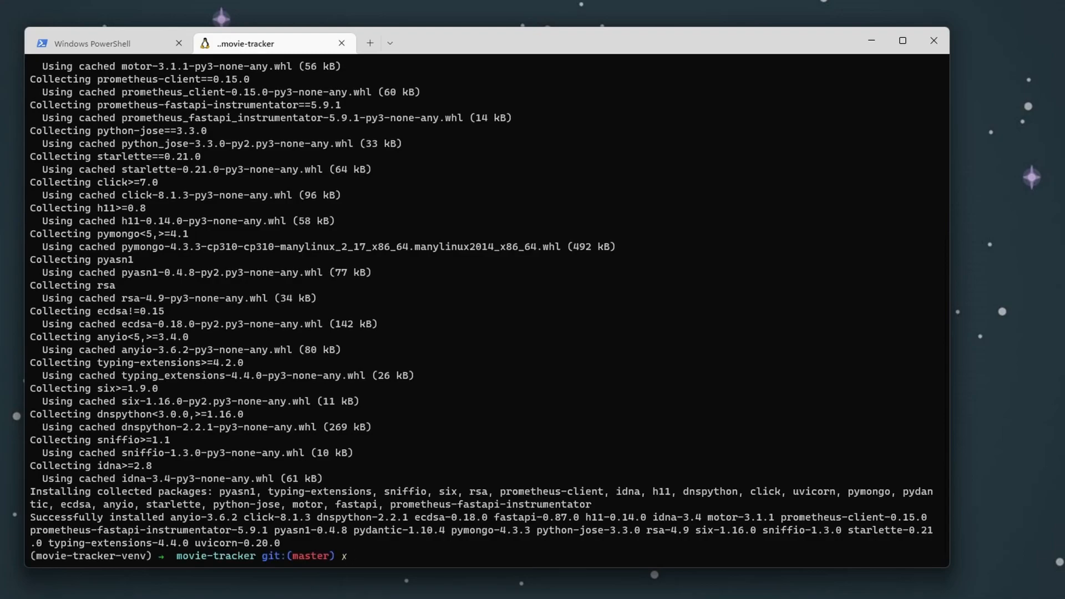
type("pip install -r requirements-test.txt")
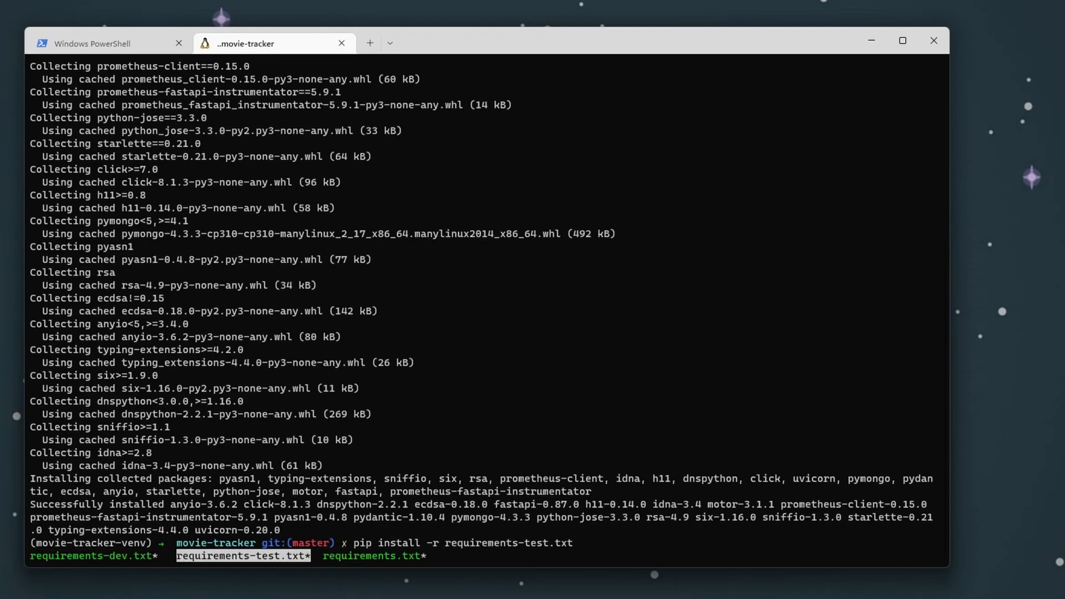
key("Return")
type("pip install -r requirements-dev.txt")
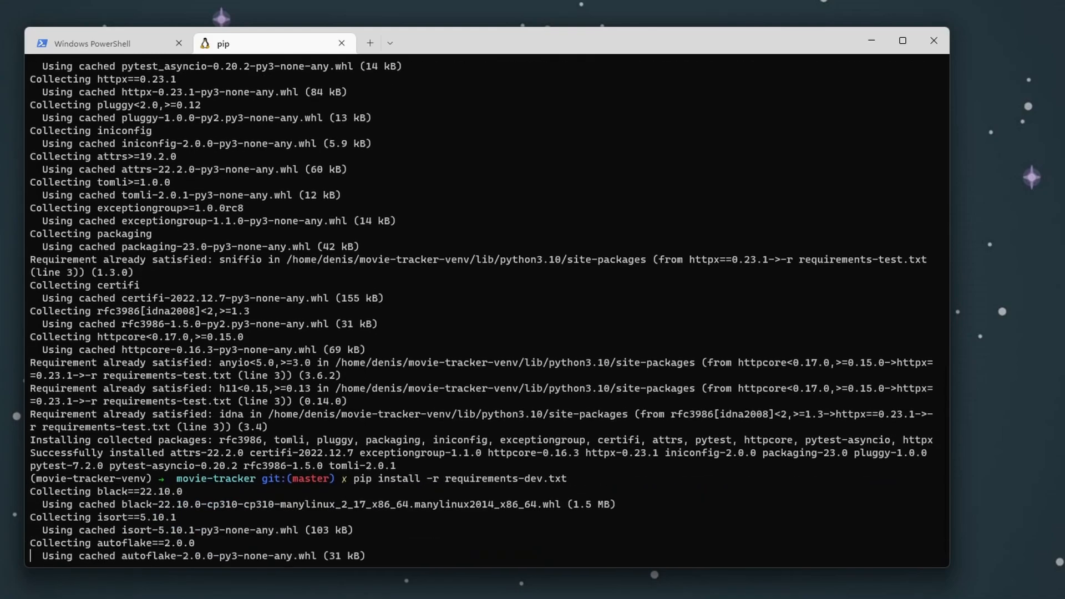
- Scroll through the requirements-dev.txt install output until it finishes
scroll("down", 3)
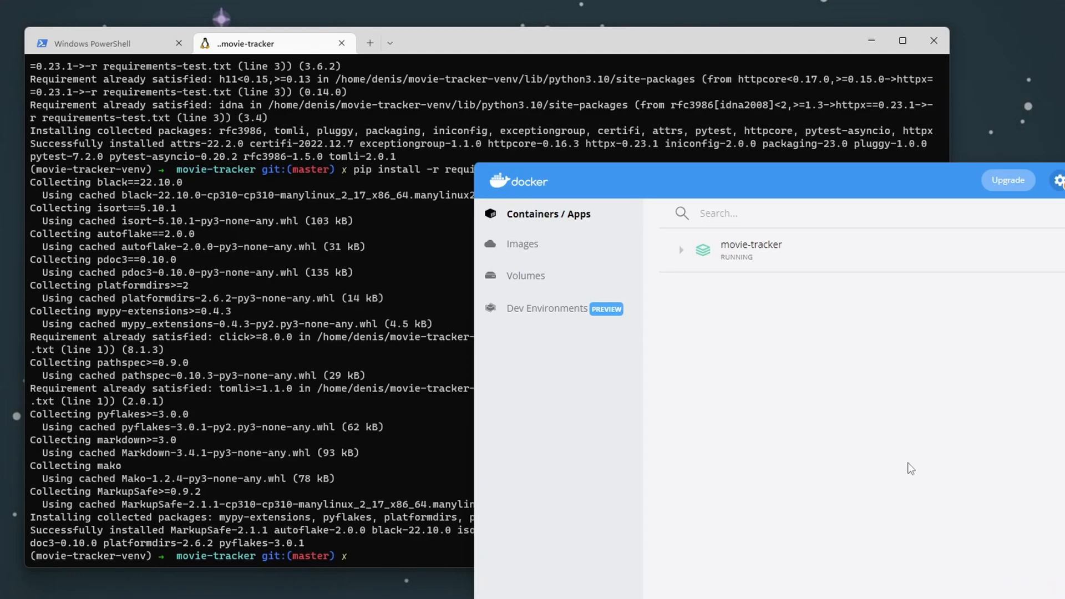
mouse_move(1059, 183)
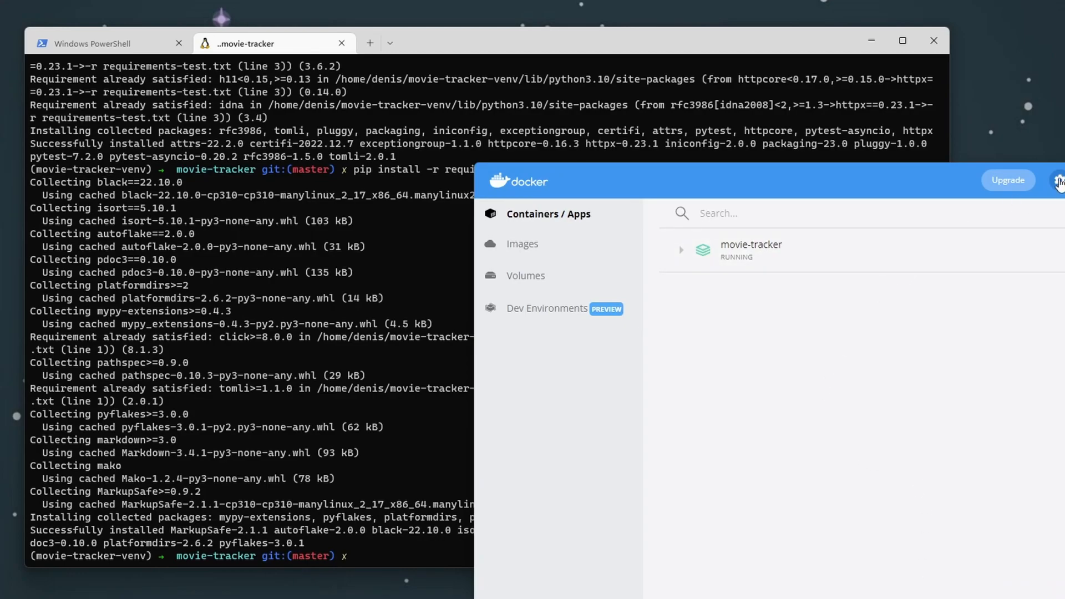
- Review Docker Desktop's General, Docker Engine and Resources > WSL Integration settings for Ubuntu20.04LTS
left_click(1058, 180)
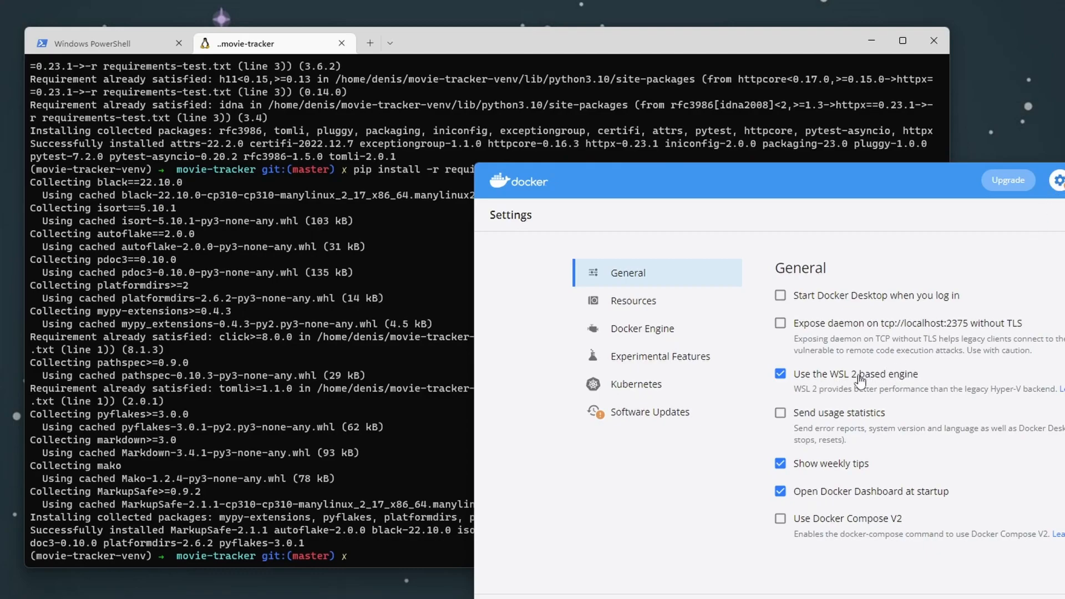
mouse_move(827, 383)
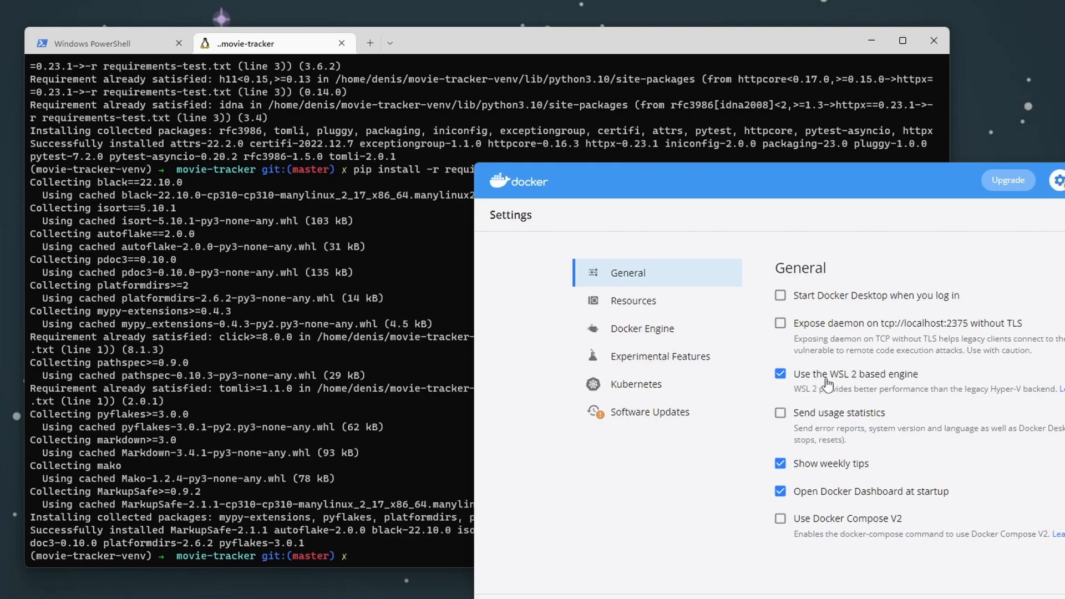
mouse_move(837, 385)
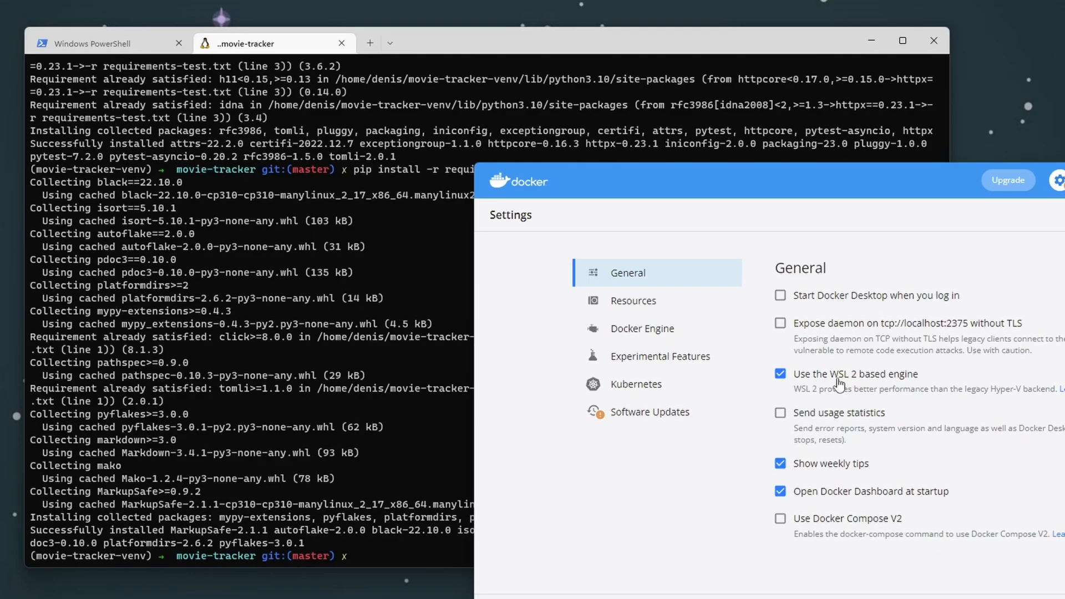
mouse_move(662, 289)
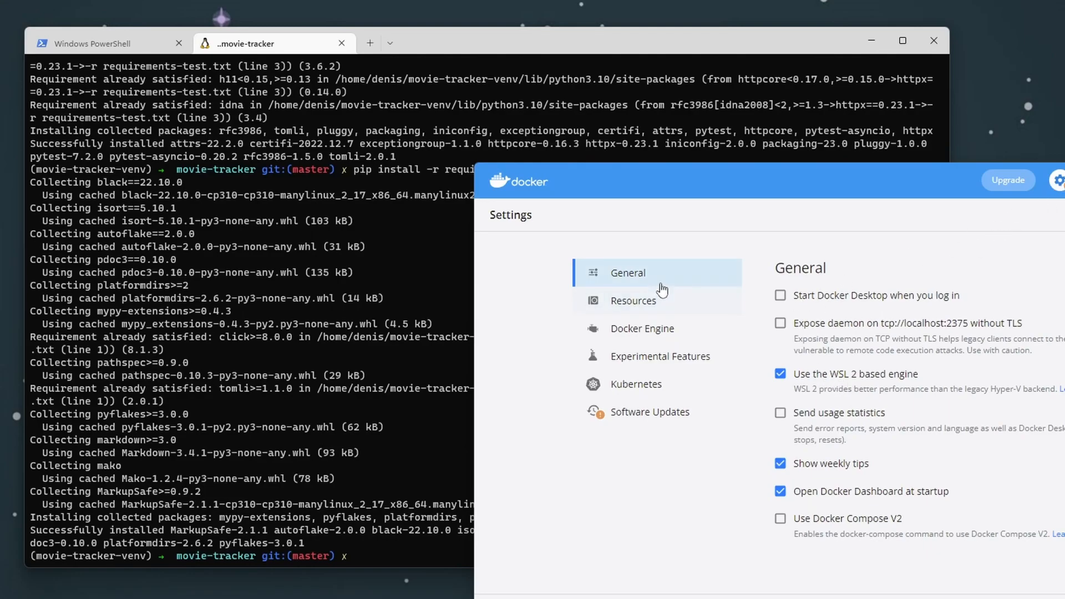
mouse_move(829, 385)
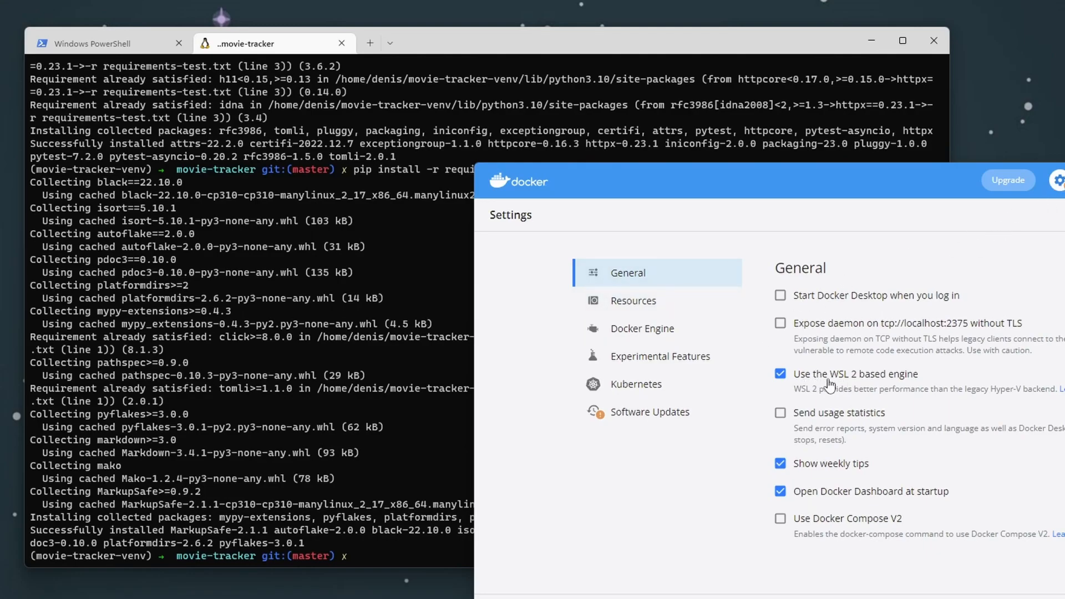
mouse_move(943, 385)
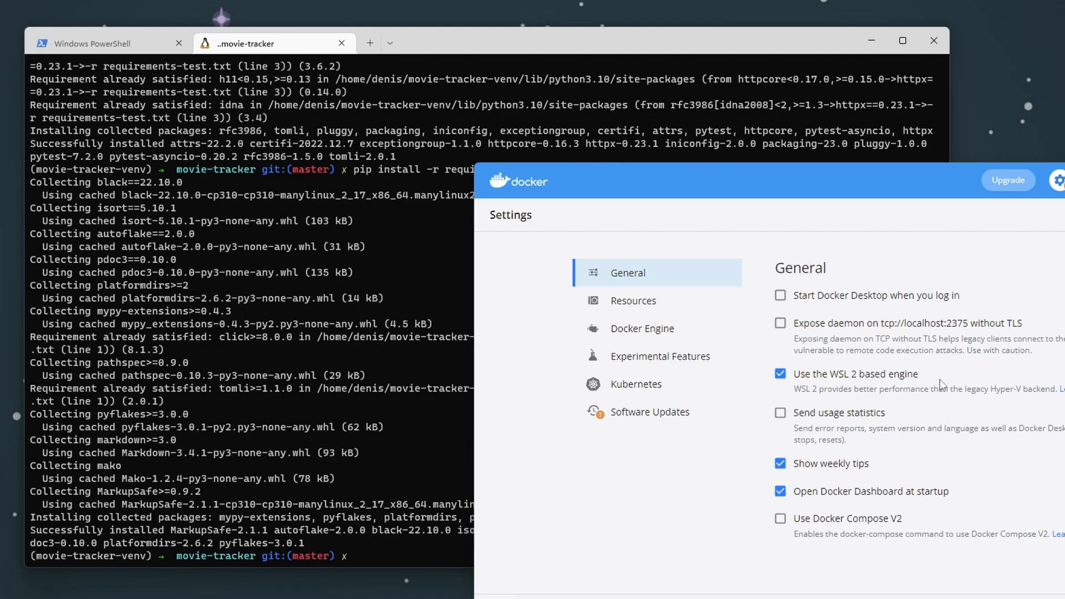
left_click(641, 329)
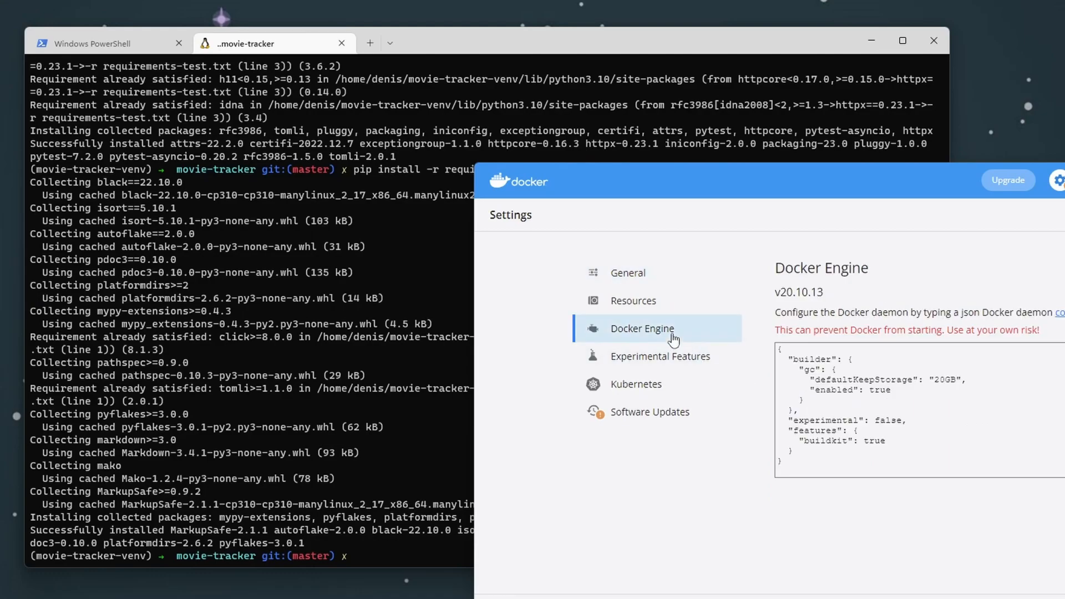
left_click(632, 300)
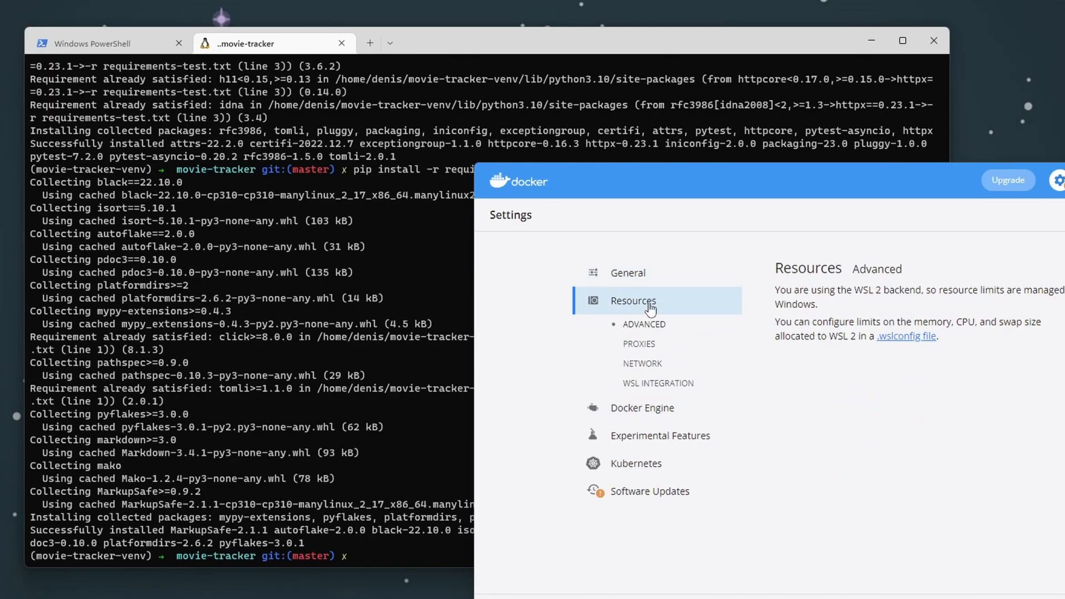
left_click(656, 383)
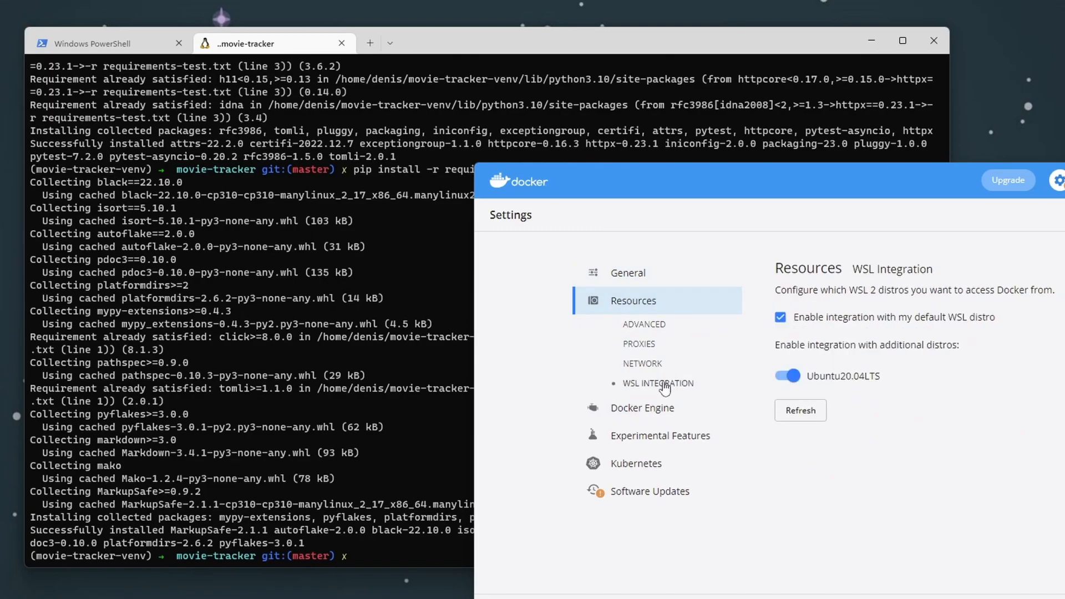
mouse_move(771, 320)
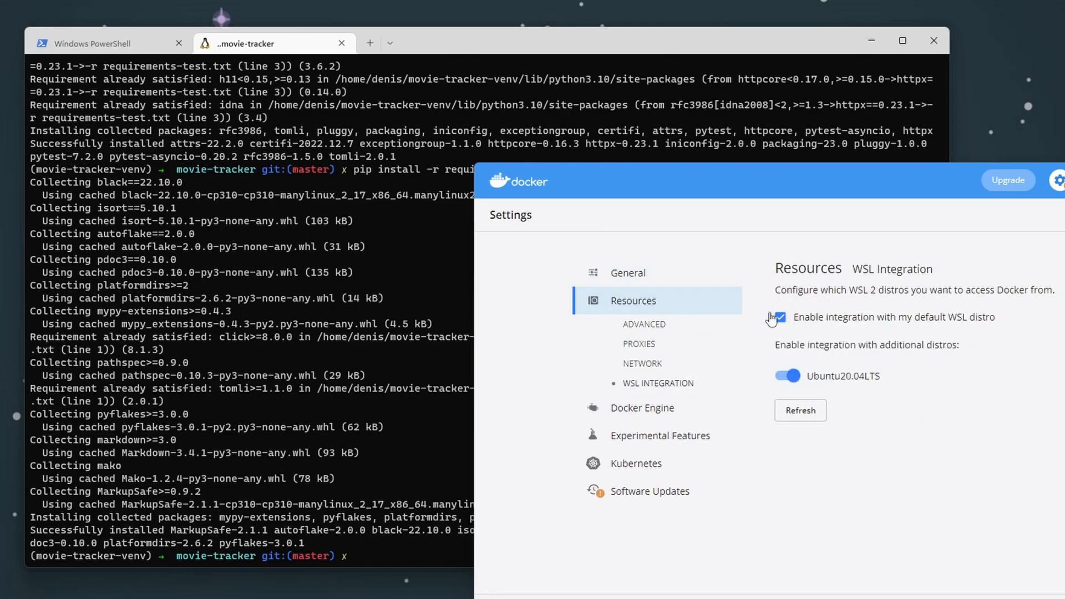
left_click(779, 317)
type("docker ps")
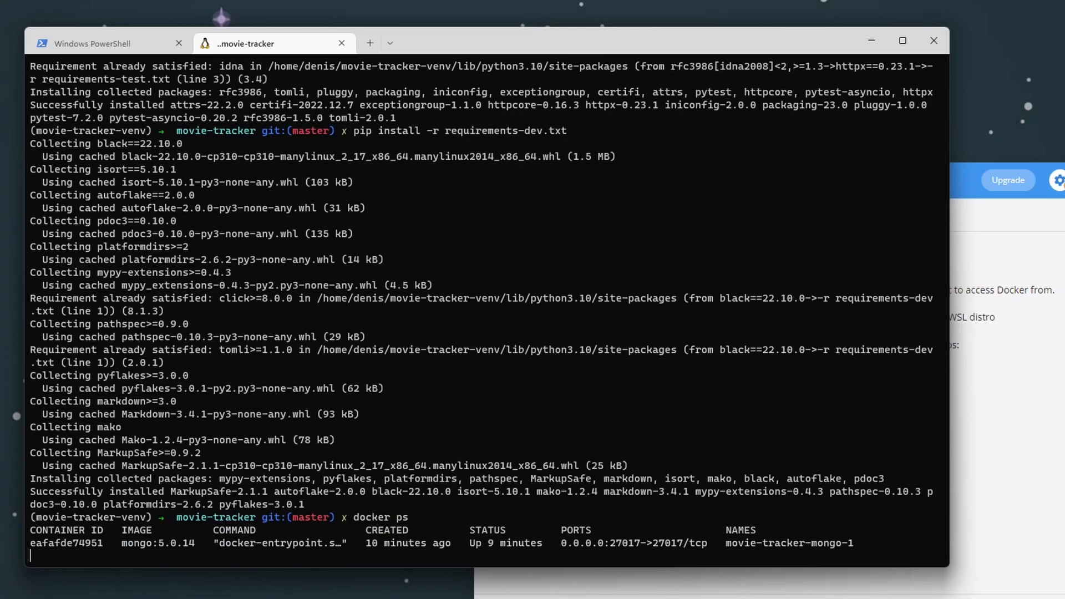
- Install dev requirements, verify movie-tracker-mongo-1 with docker ps, and begin typing pytest
key("Return")
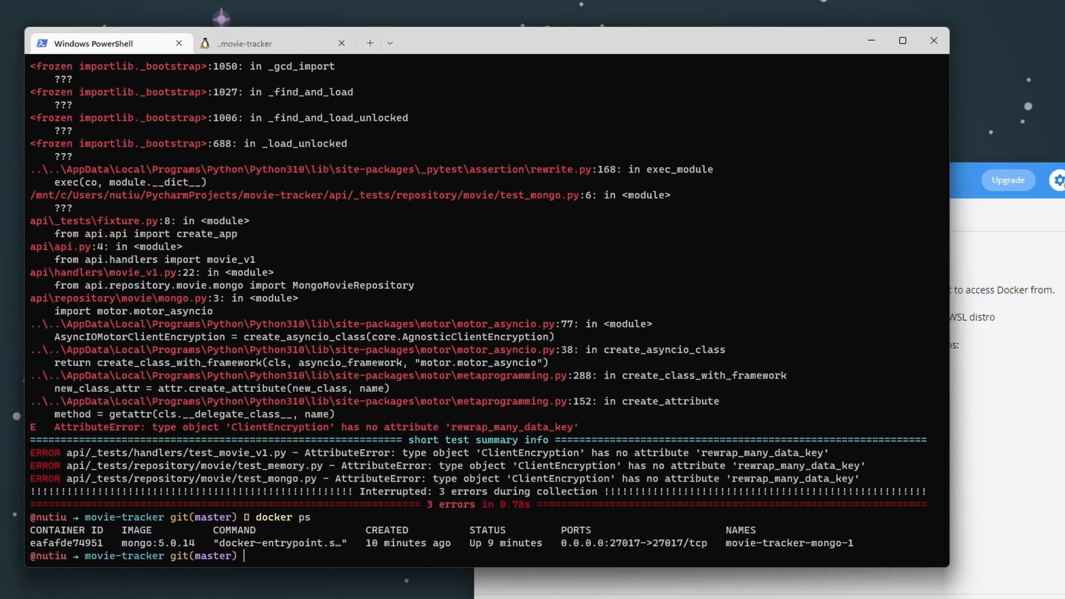
mouse_move(297, 99)
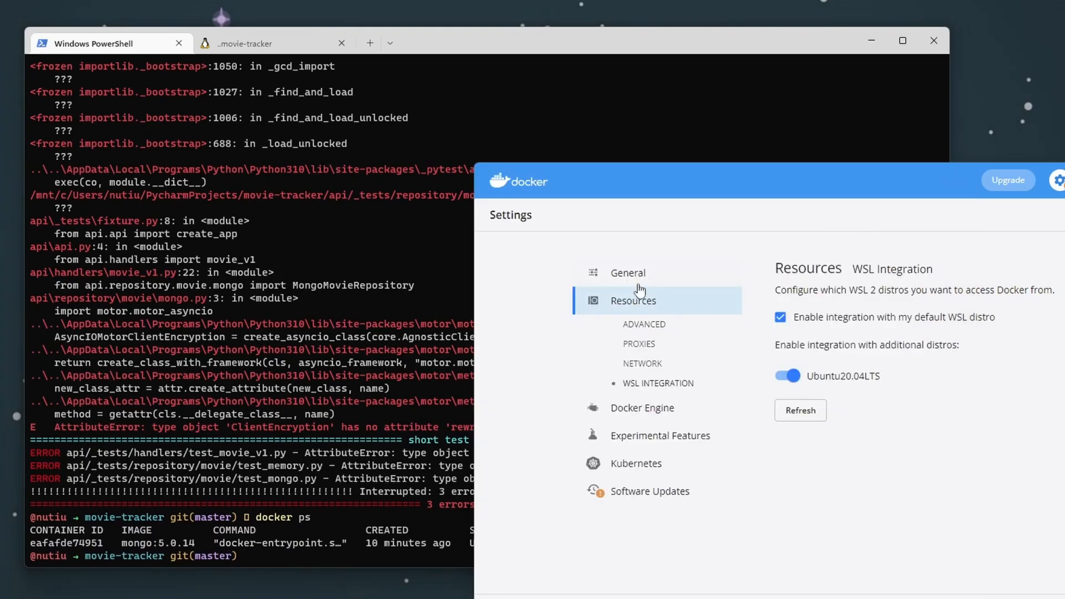
left_click(245, 43)
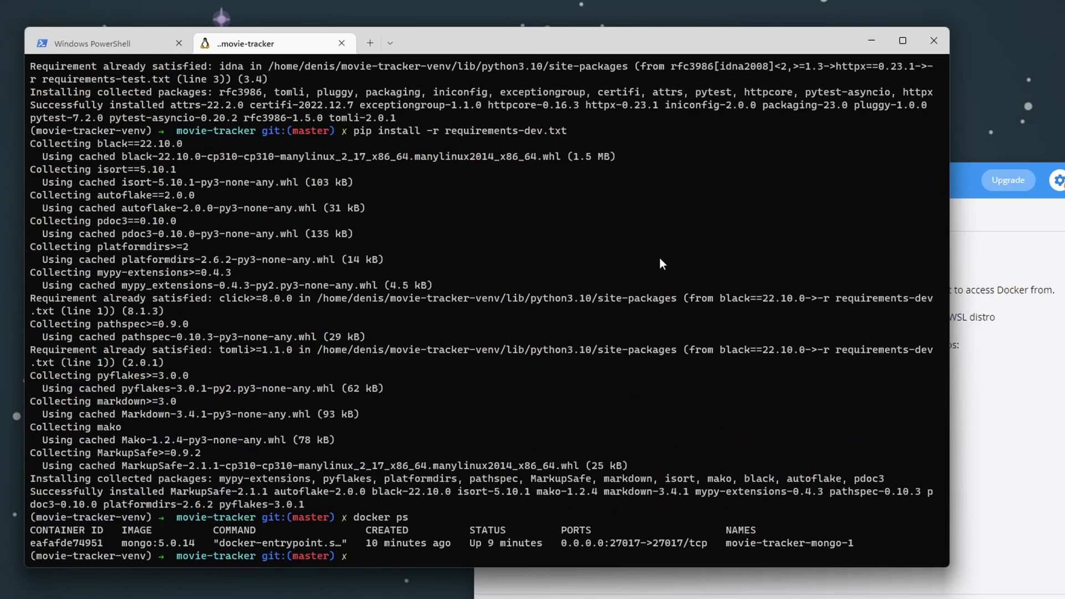
mouse_move(756, 285)
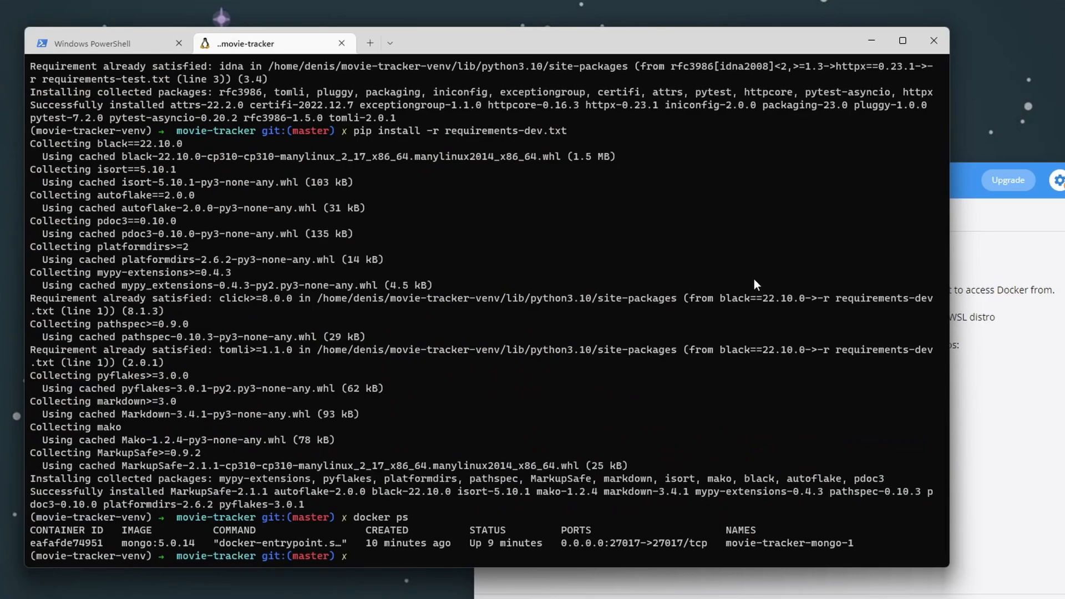
type("pytest")
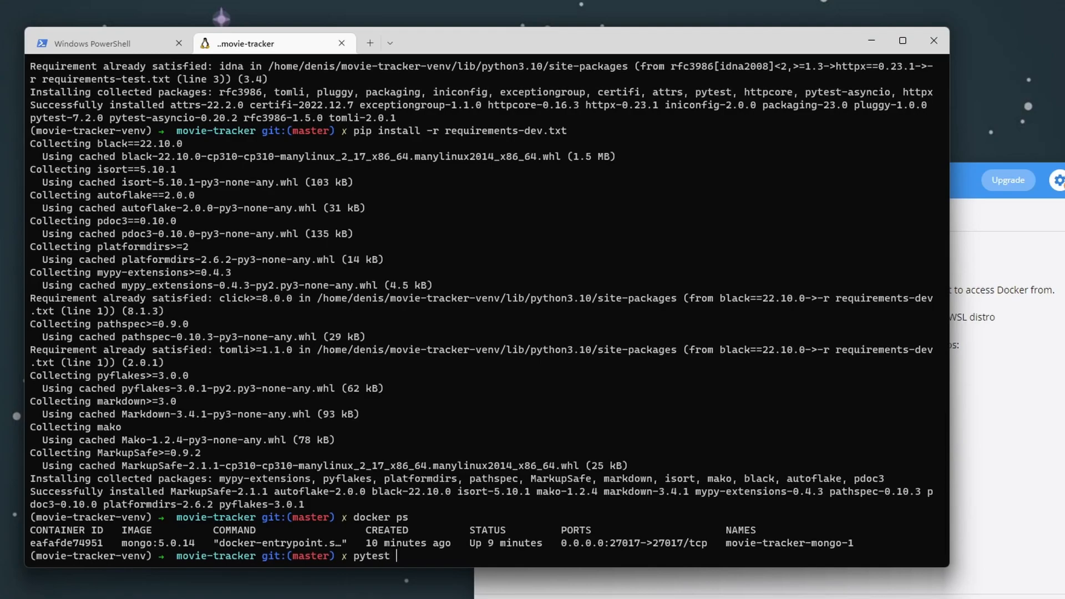
- Pass all 40 tests with pytest, then start python ./main.py serving on port 8080
key("Return")
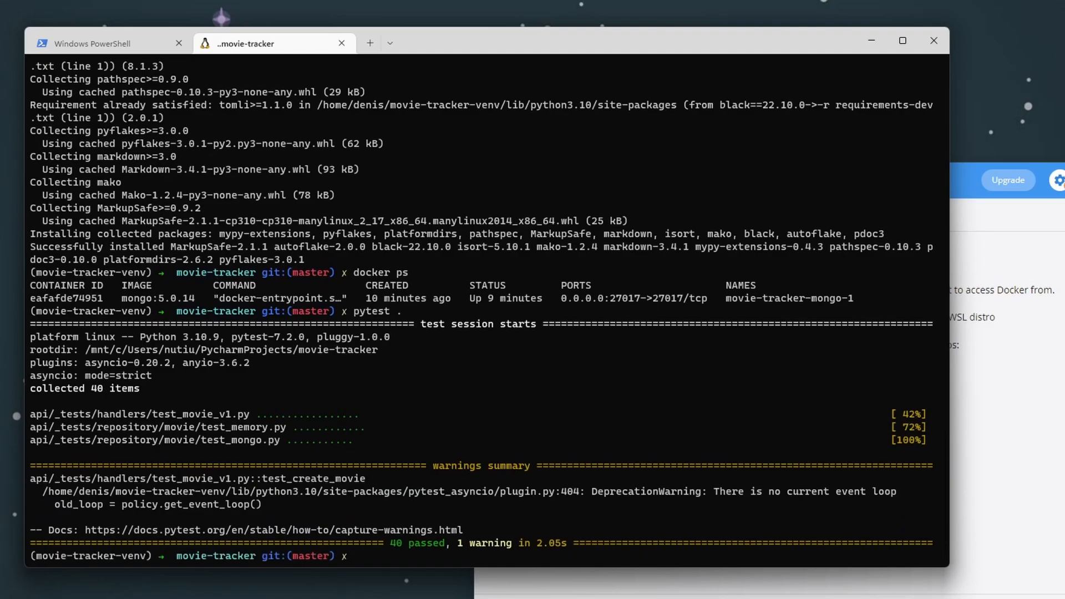
type("py")
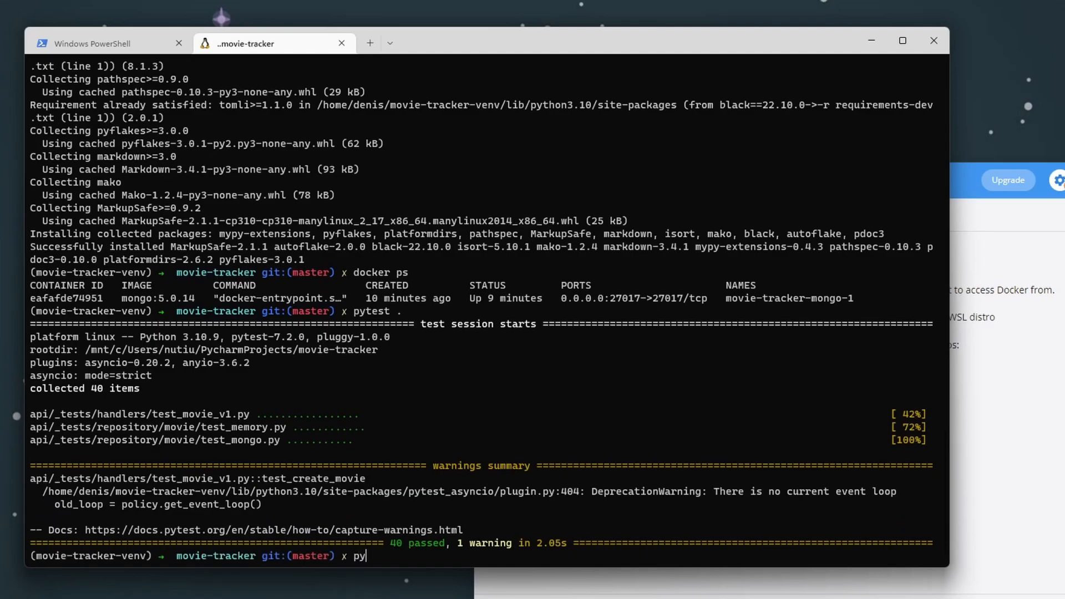
type("thon -m m")
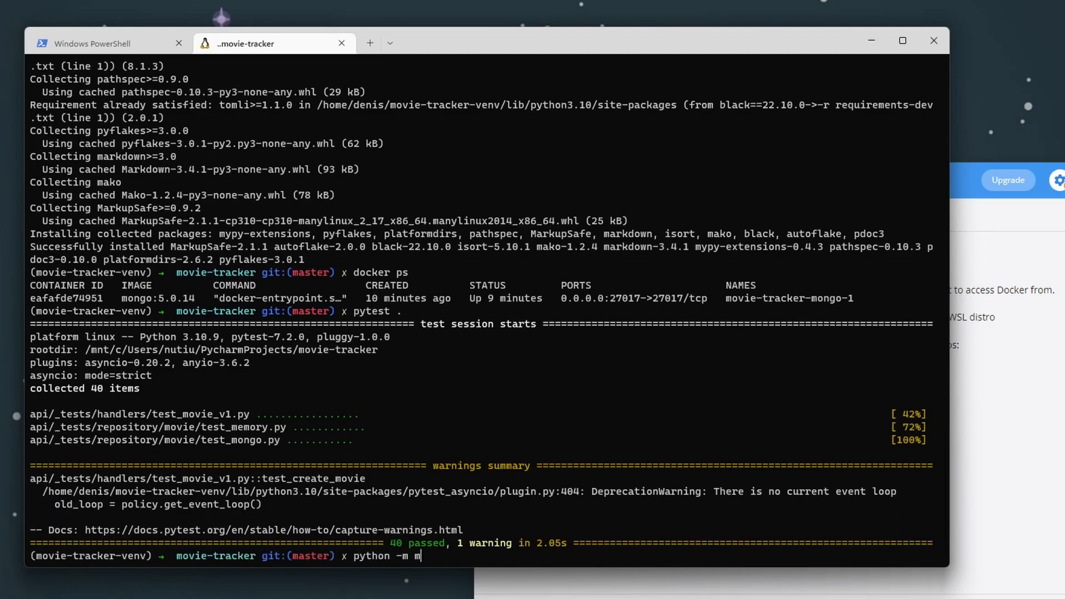
key("Tab")
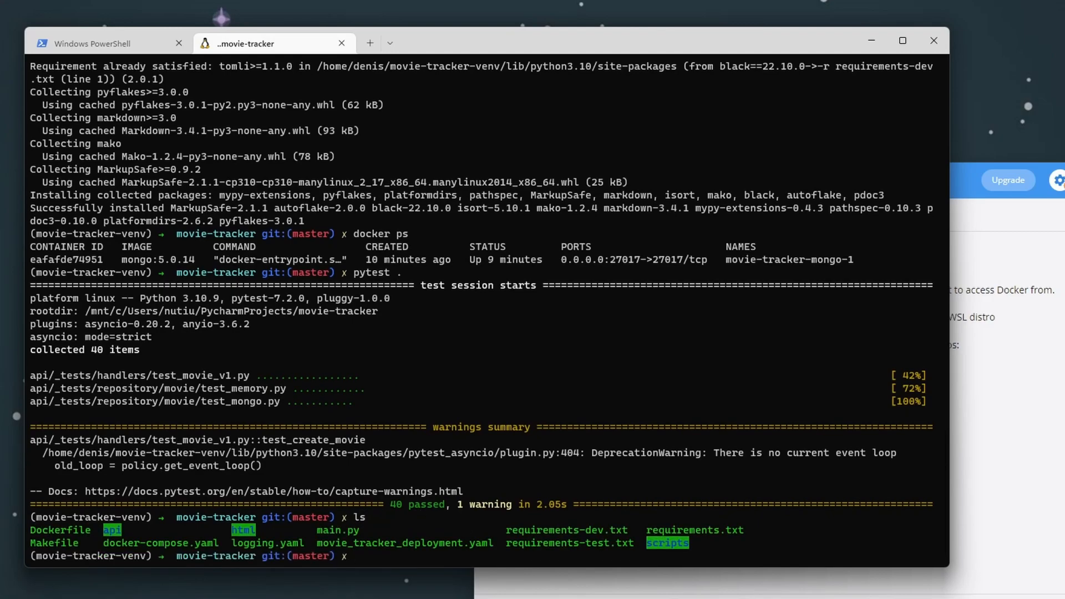
type("python -")
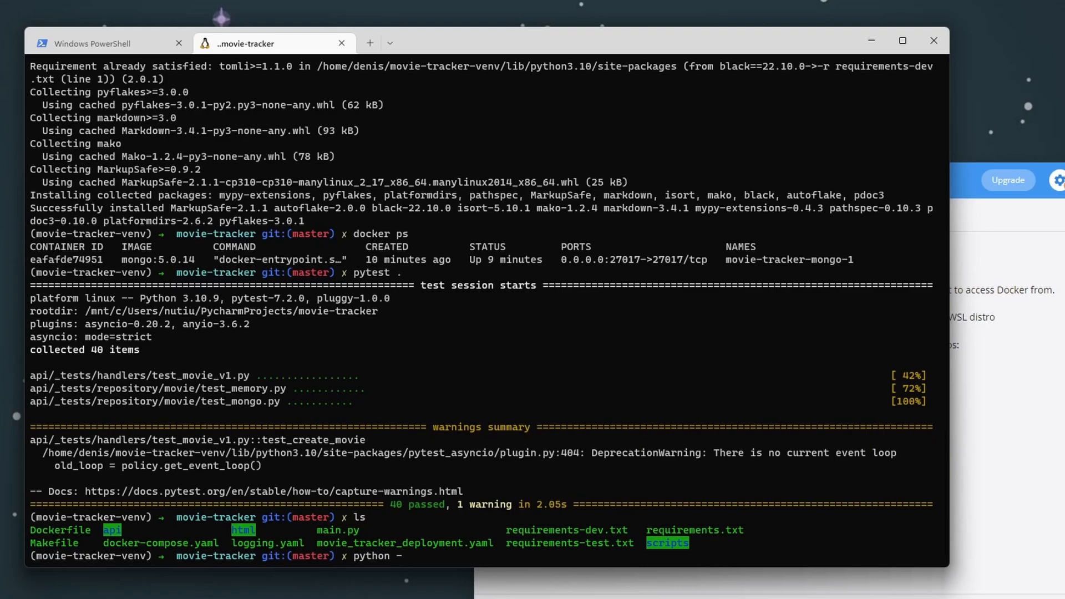
type("./main.py")
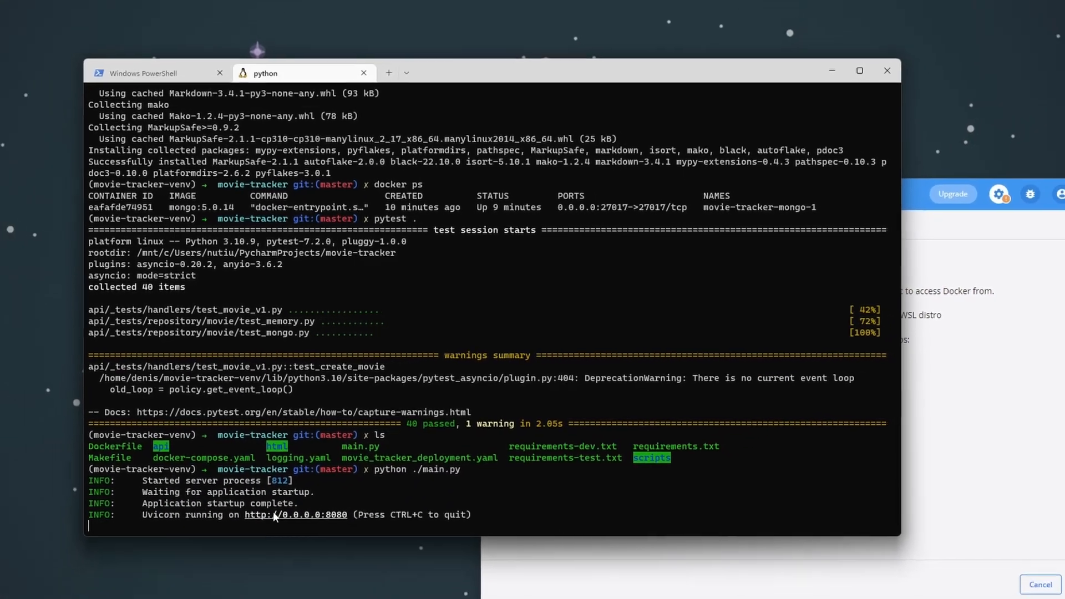
- Open the unreachable 0.0.0.0:8080 API URL in Edge and change it to 127.0.0.1:8080
left_click(294, 514)
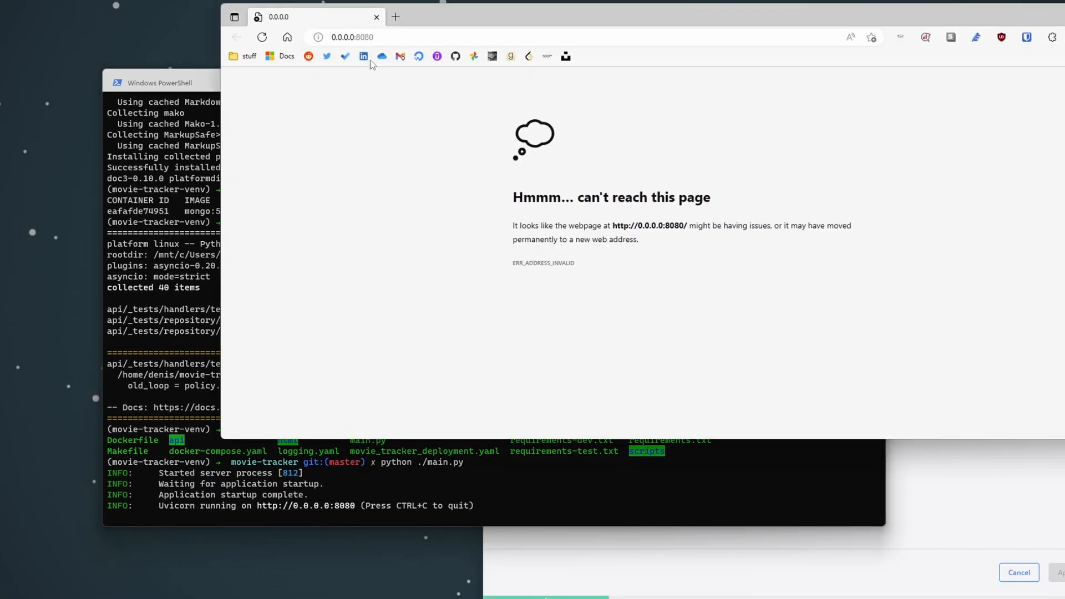
left_click(350, 37)
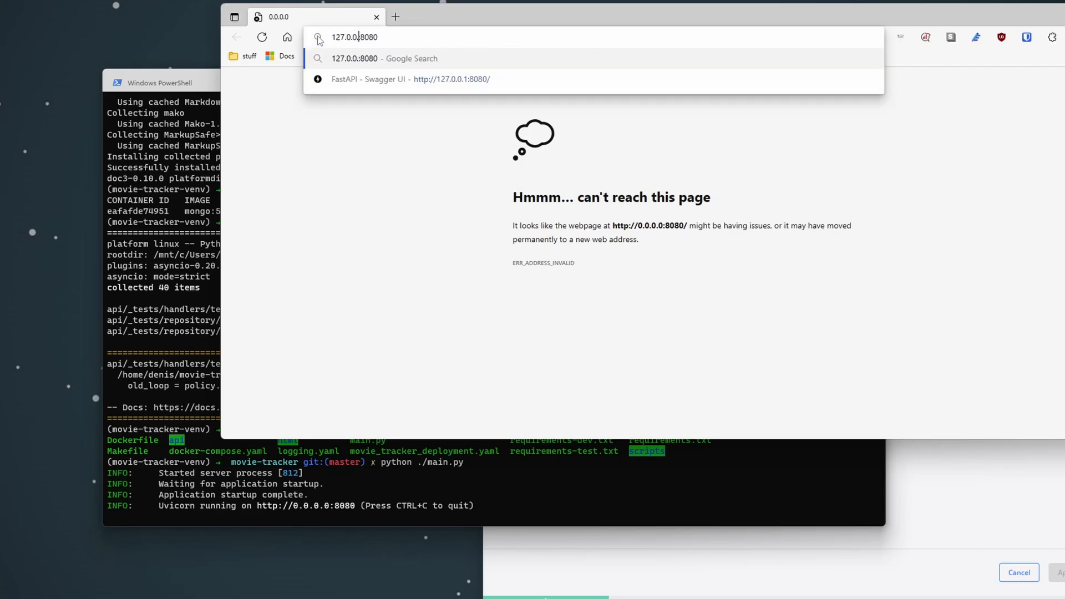
left_click(411, 79)
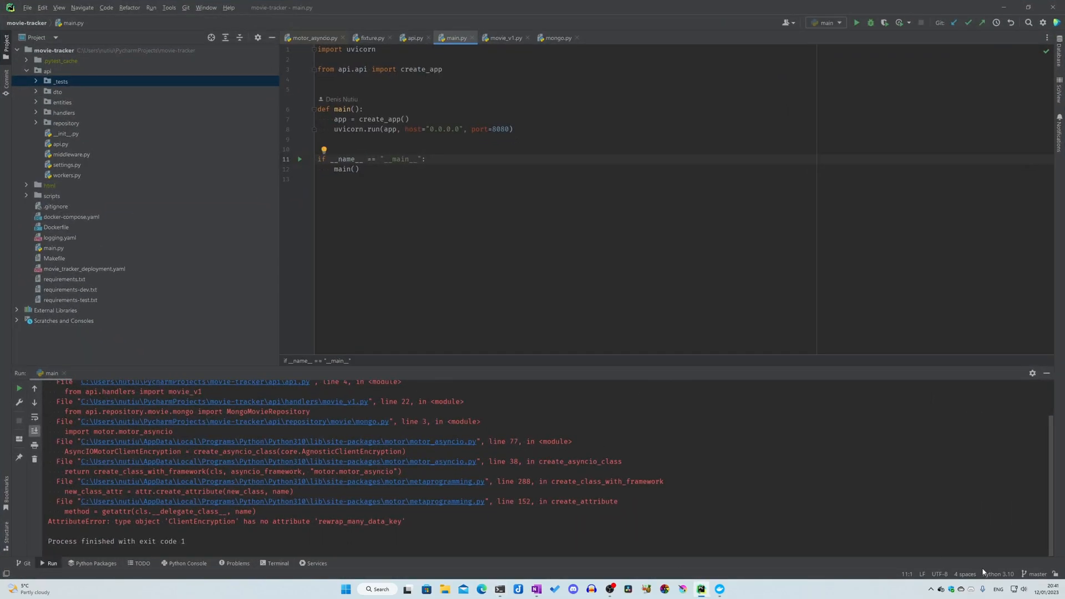
mouse_move(998, 574)
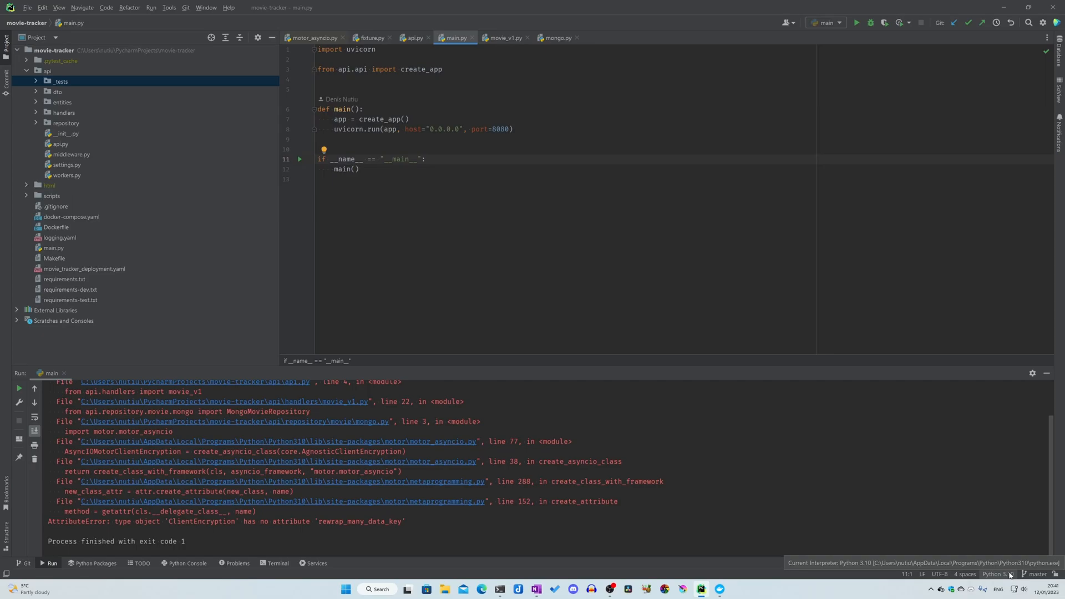
mouse_move(999, 554)
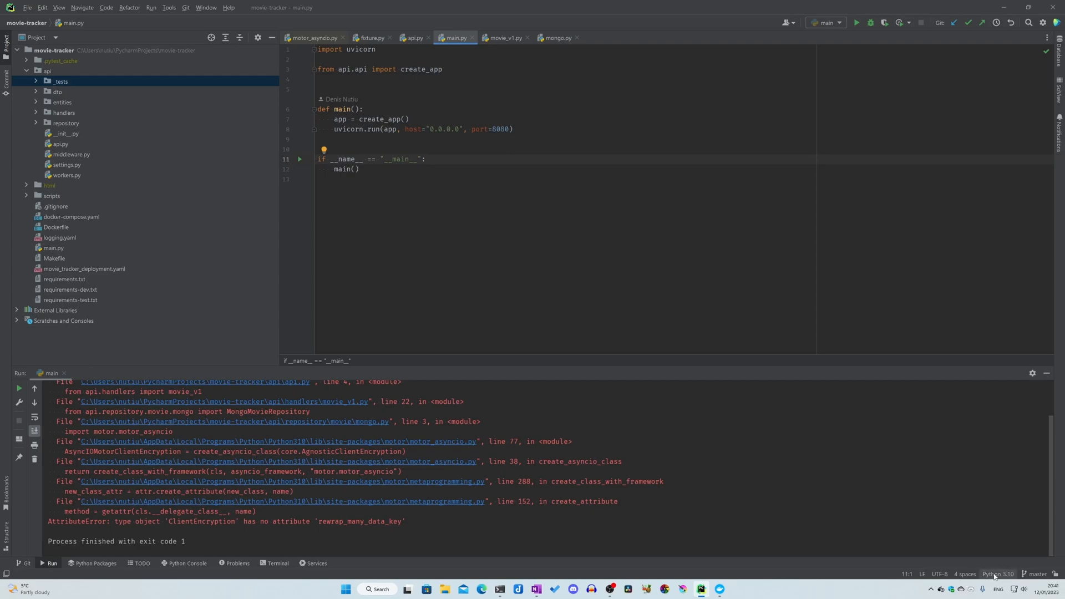
mouse_move(998, 574)
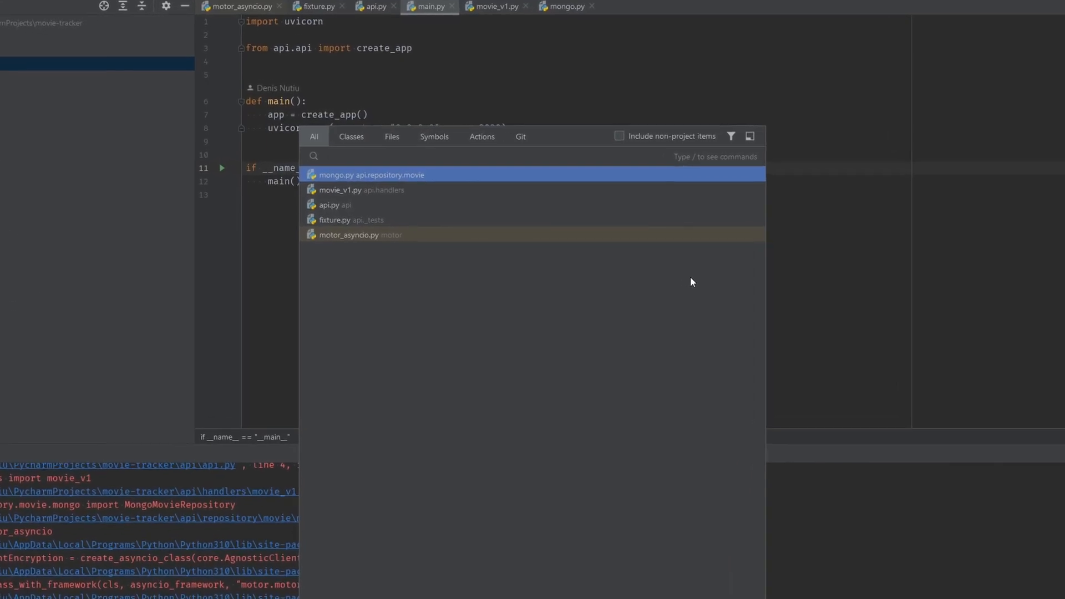
- Search 'Pytho' in Search Everywhere and open the Python Interpreter settings page
type("Python Interp")
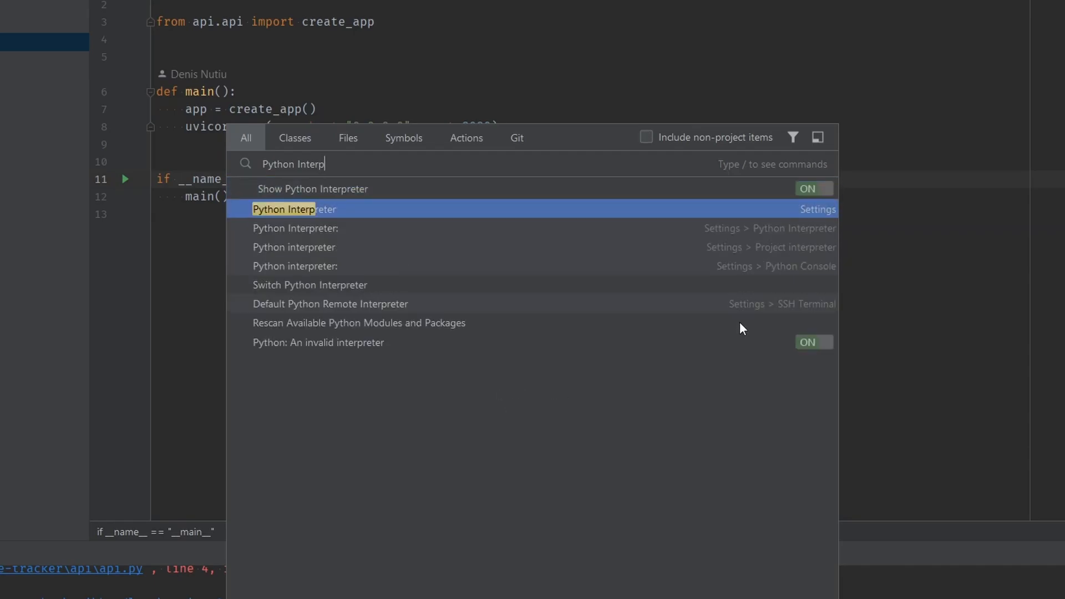
left_click(284, 209)
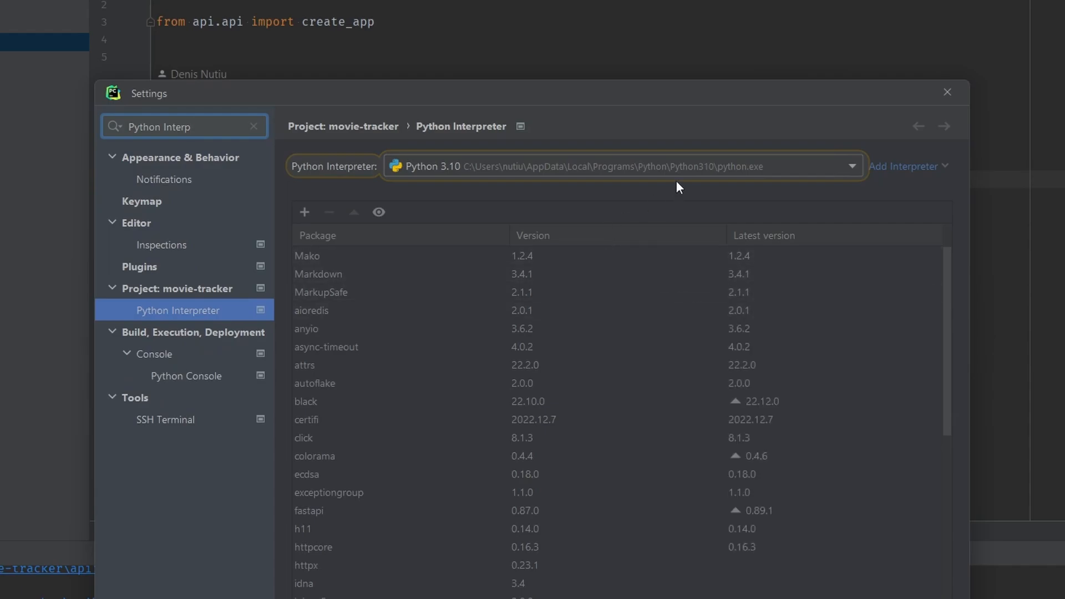
mouse_move(908, 185)
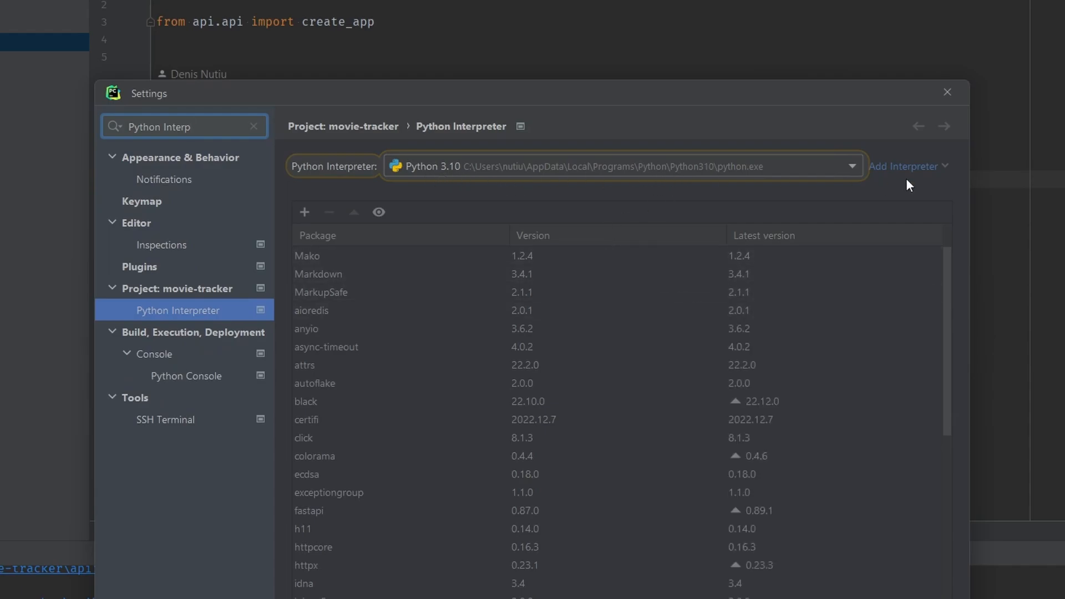
- Add an On WSL interpreter for Ubuntu 20.04 and continue past introspection to the virtualenv page
left_click(909, 165)
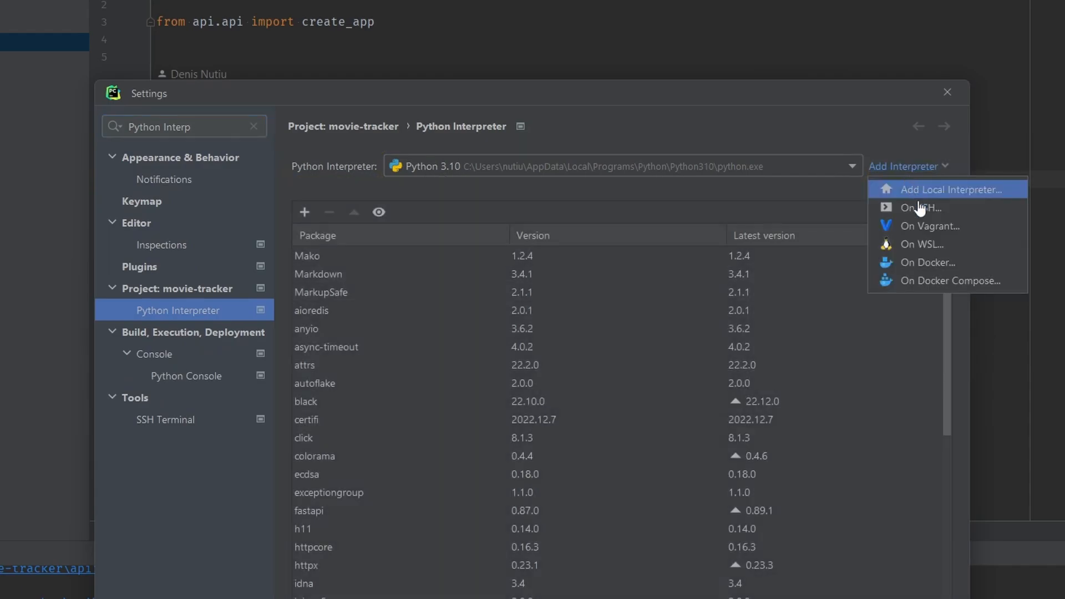
mouse_move(921, 244)
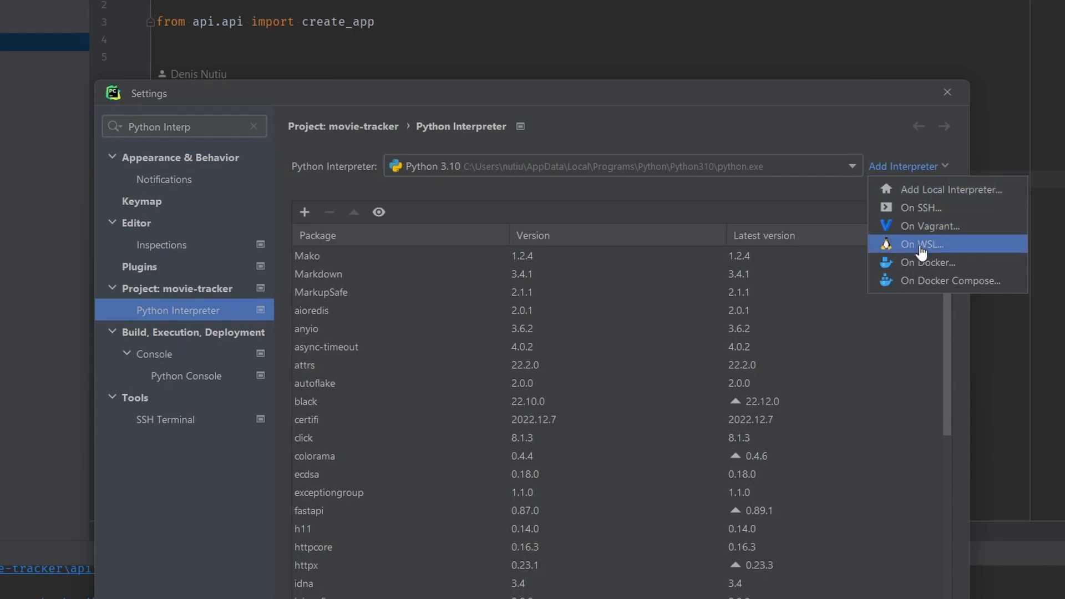
left_click(920, 244)
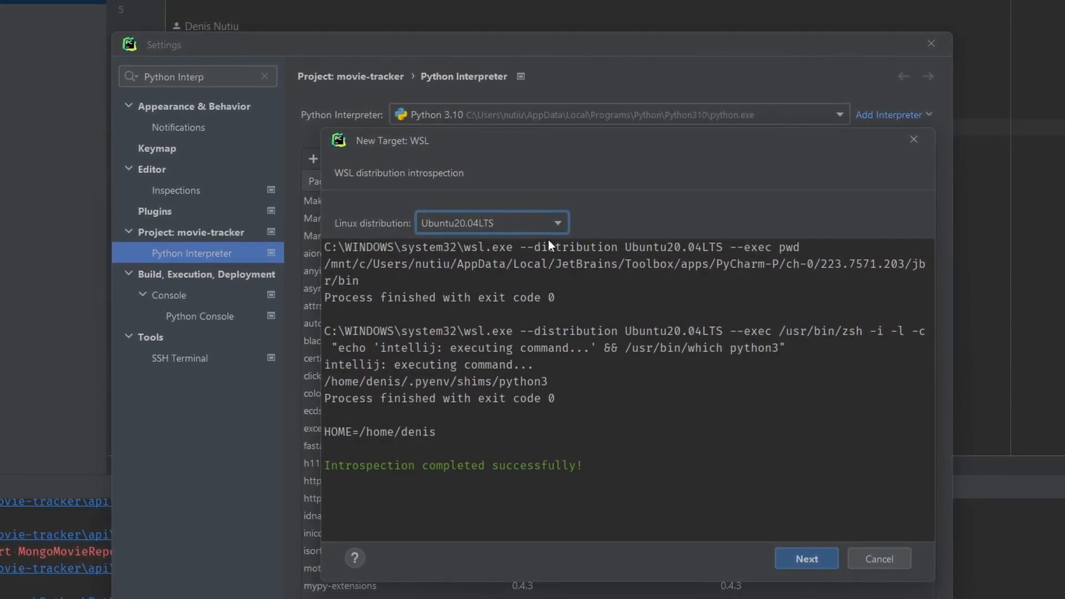
left_click(805, 558)
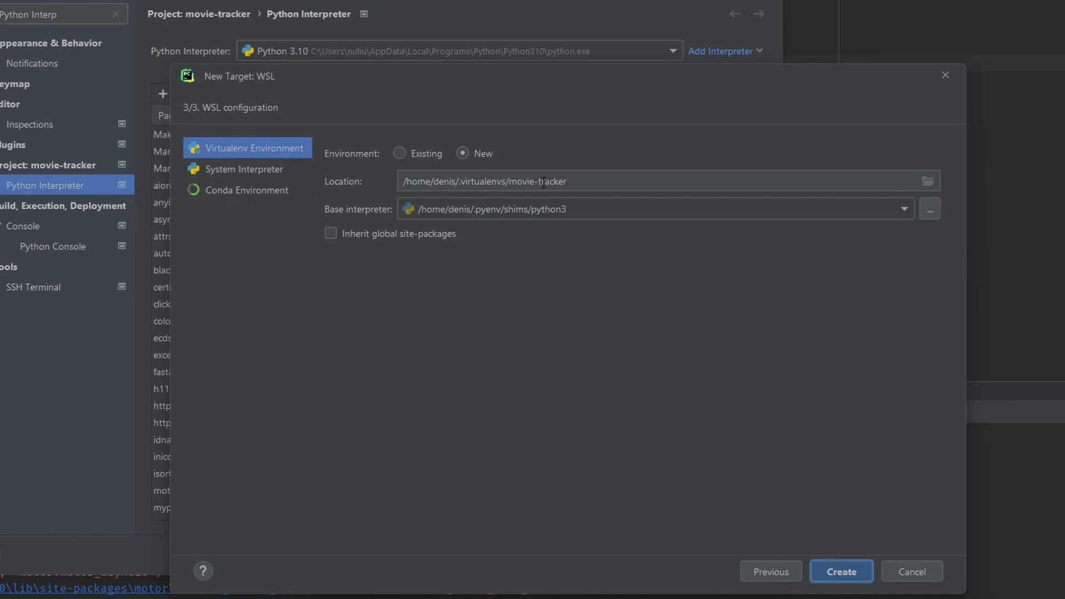
- Choose an existing virtualenv and browse the WSL home folder for movie-tracker-venv
left_click(400, 153)
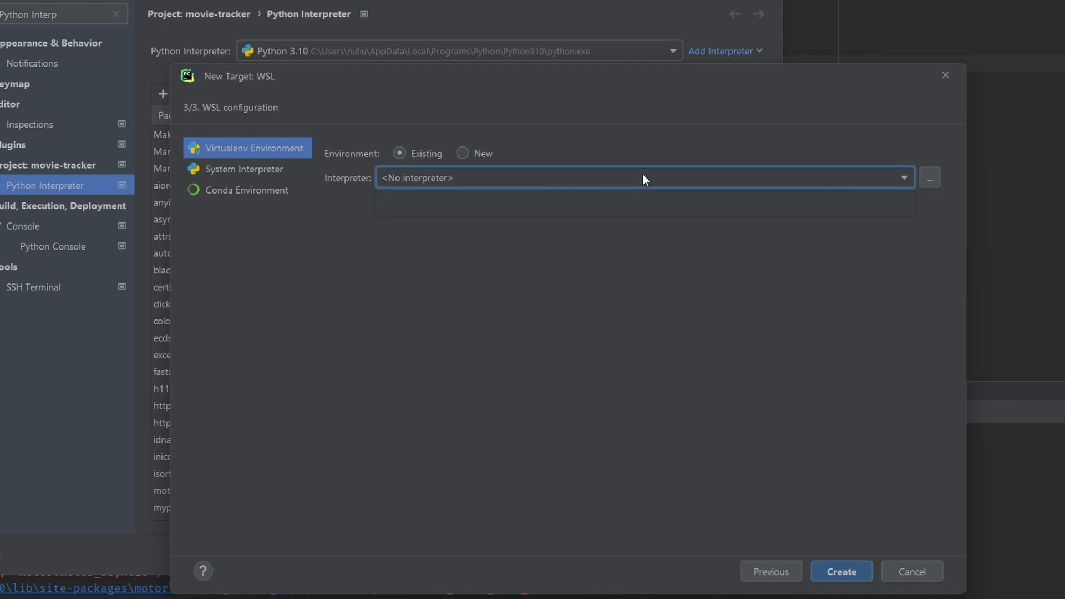
left_click(929, 177)
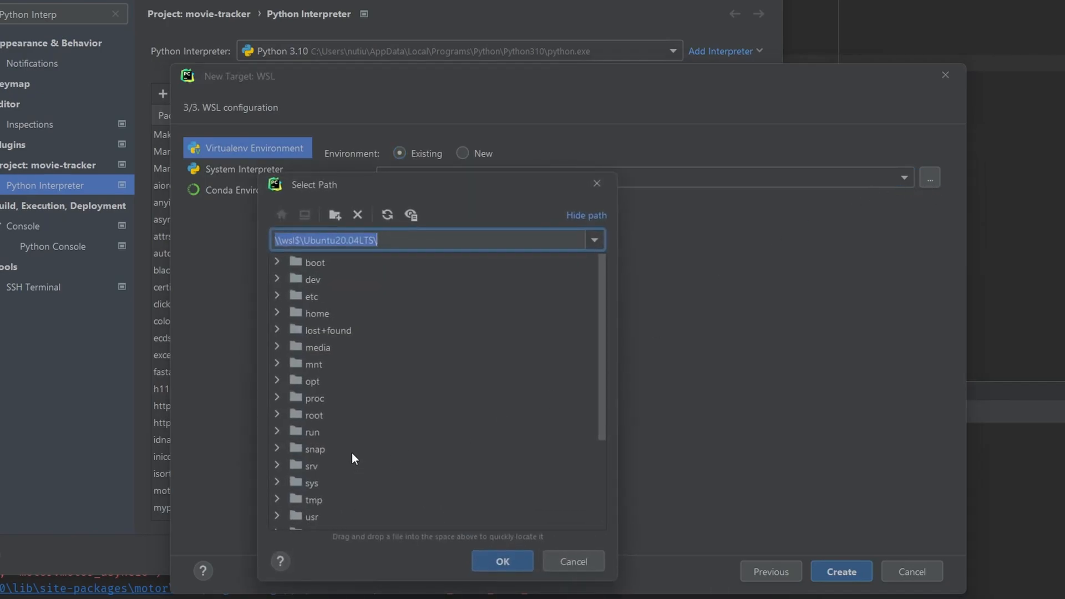
scroll("down", 3)
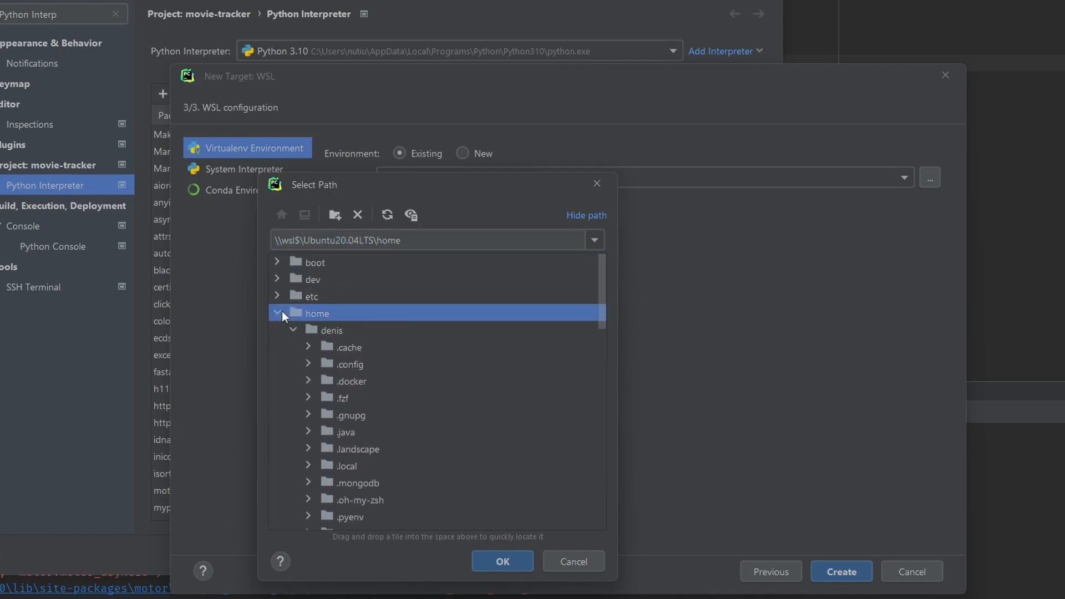
double_click(332, 330)
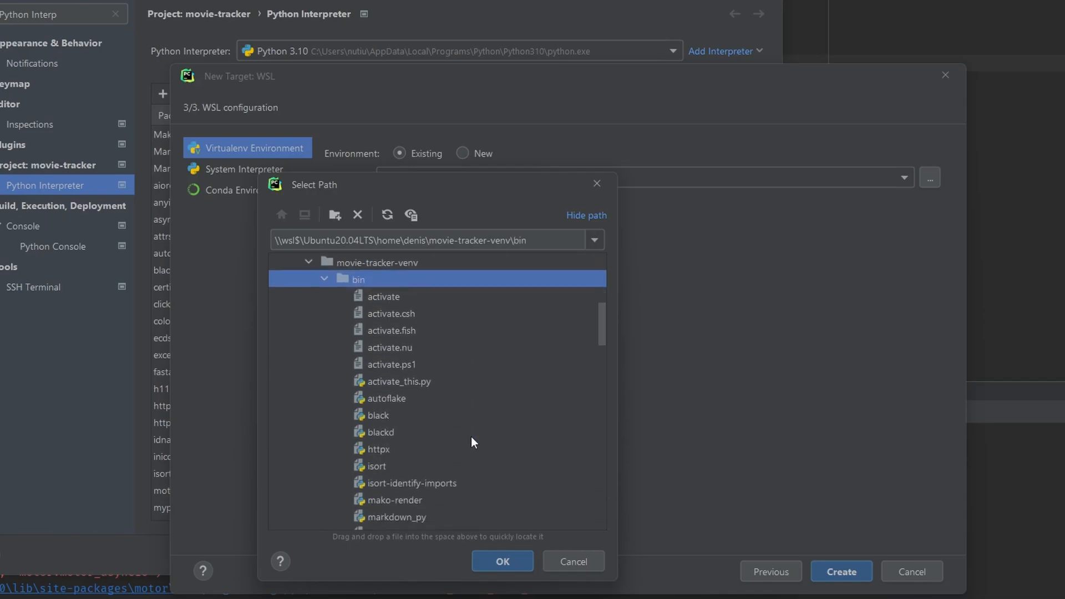
scroll("down", 3)
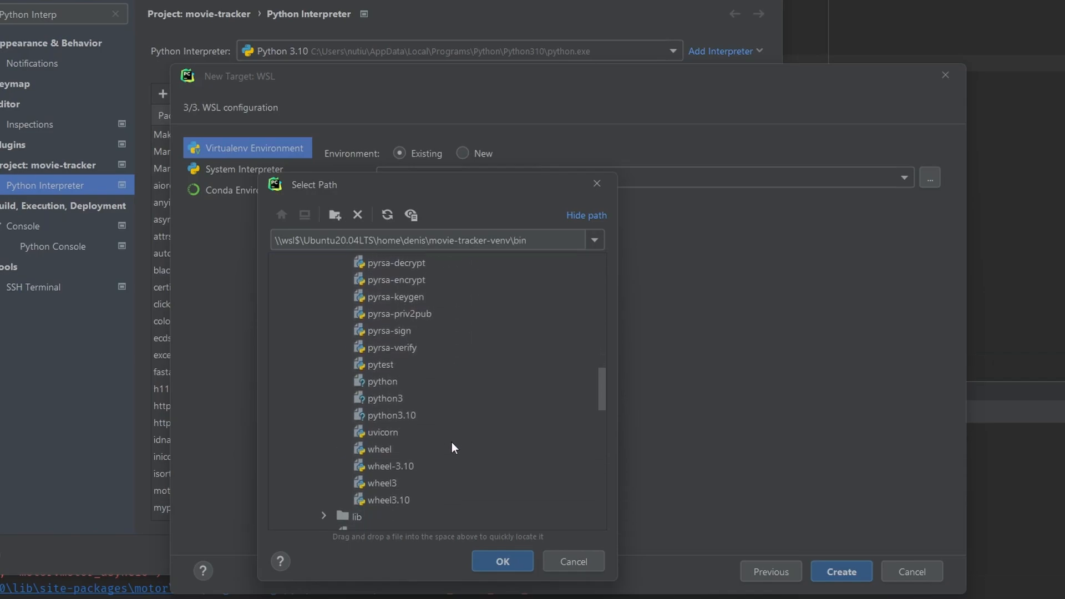
- Select movie-tracker-venv/bin/python3, create the interpreter, and apply it to the project
left_click(501, 561)
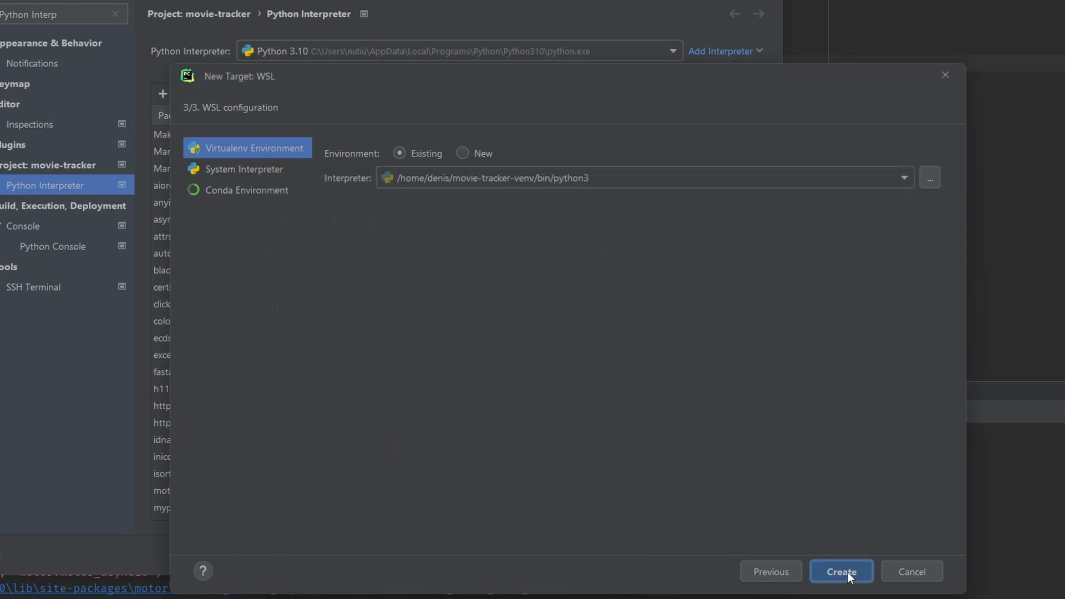
left_click(840, 571)
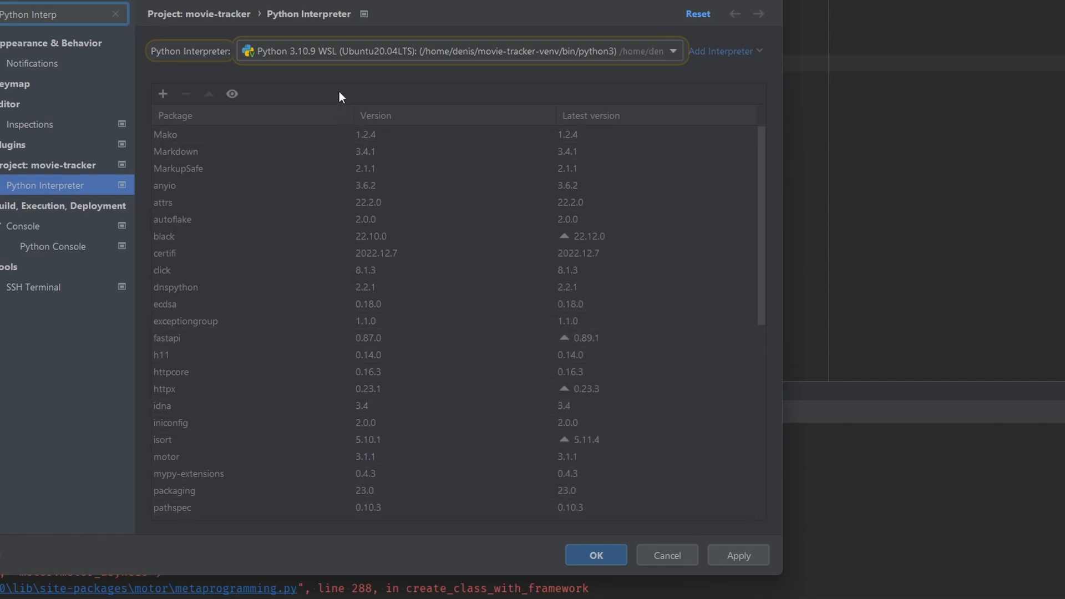
mouse_move(750, 566)
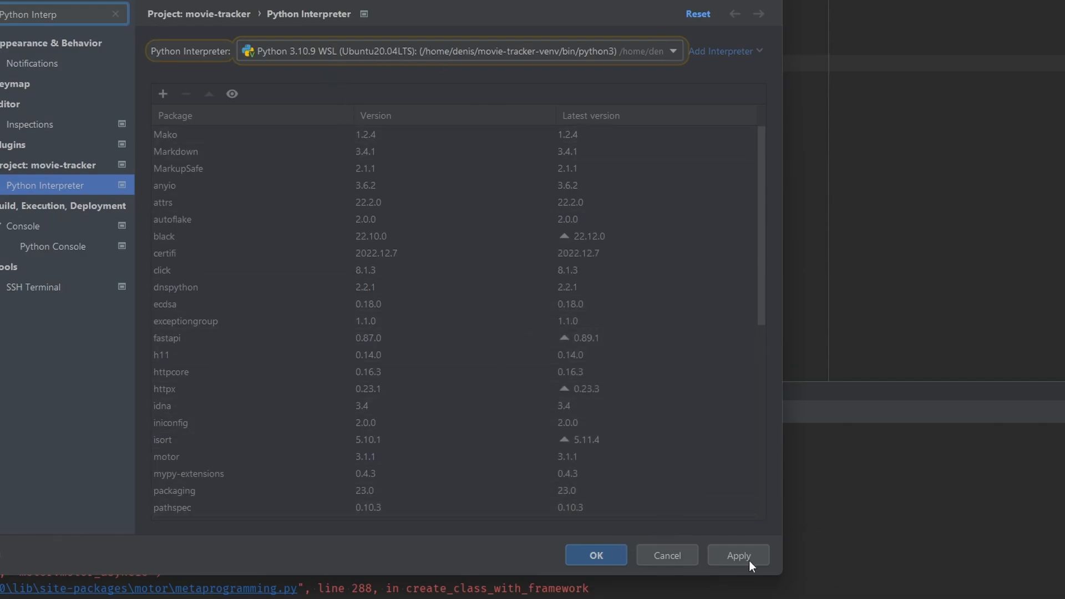
left_click(595, 554)
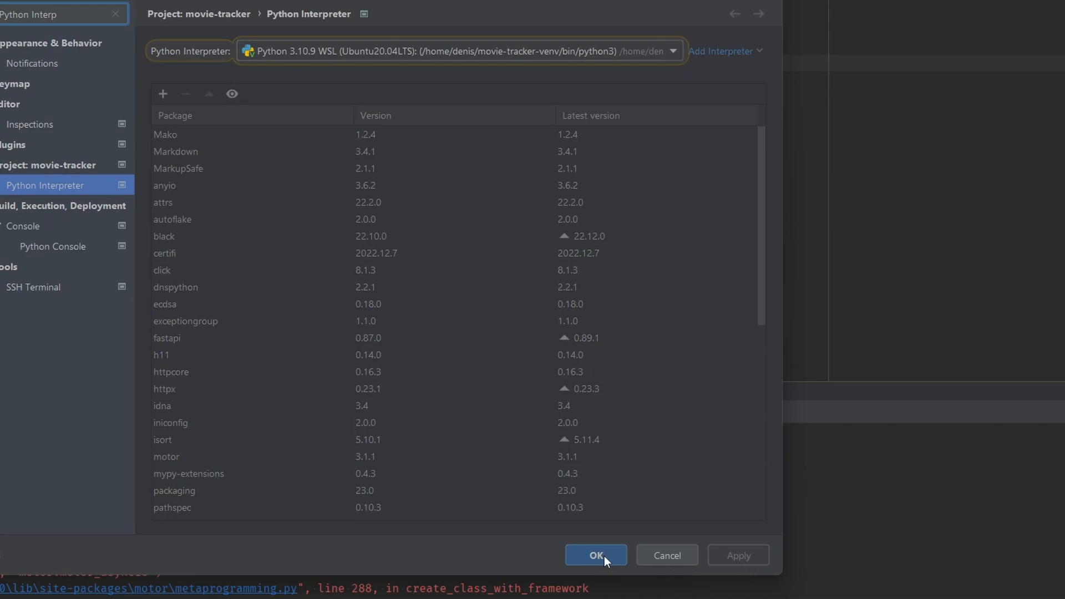
left_click(595, 554)
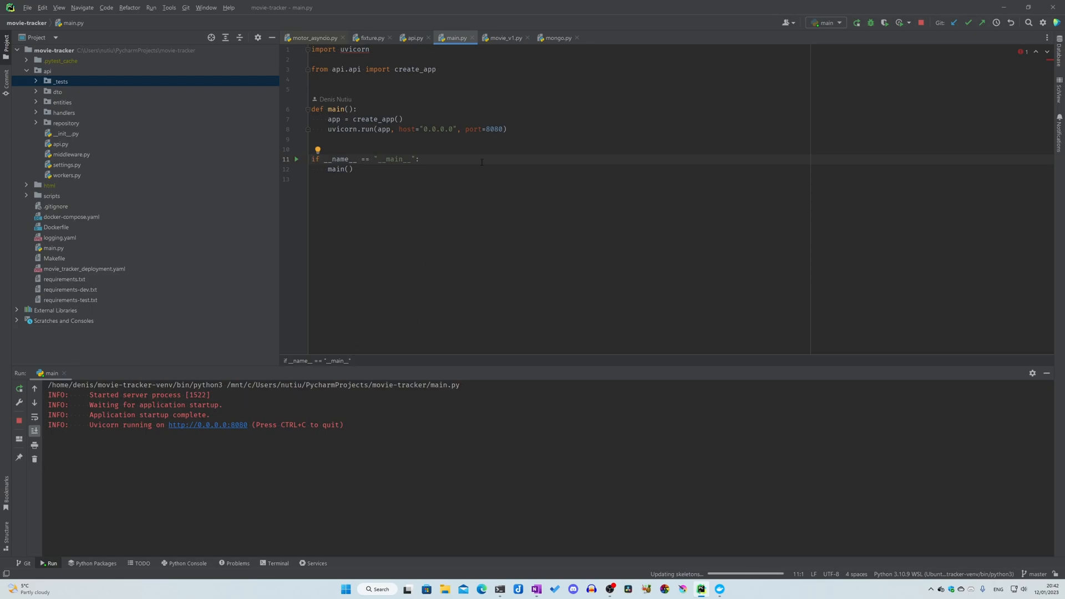
- Stop the API and replace host "0.0.0.0" with "localhost" in uvicorn.run
left_click(19, 419)
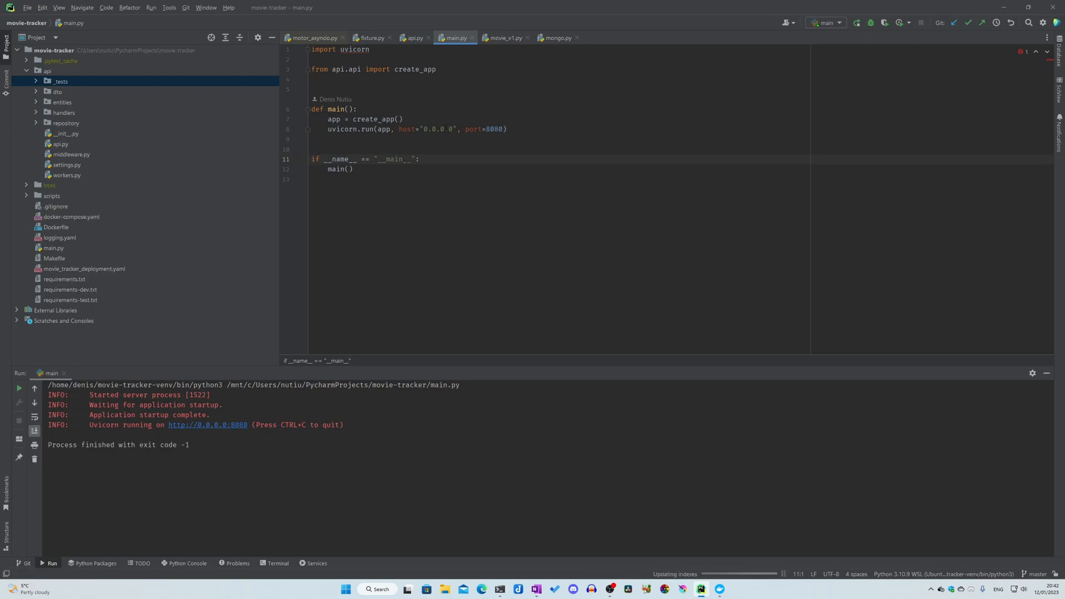
double_click(433, 130)
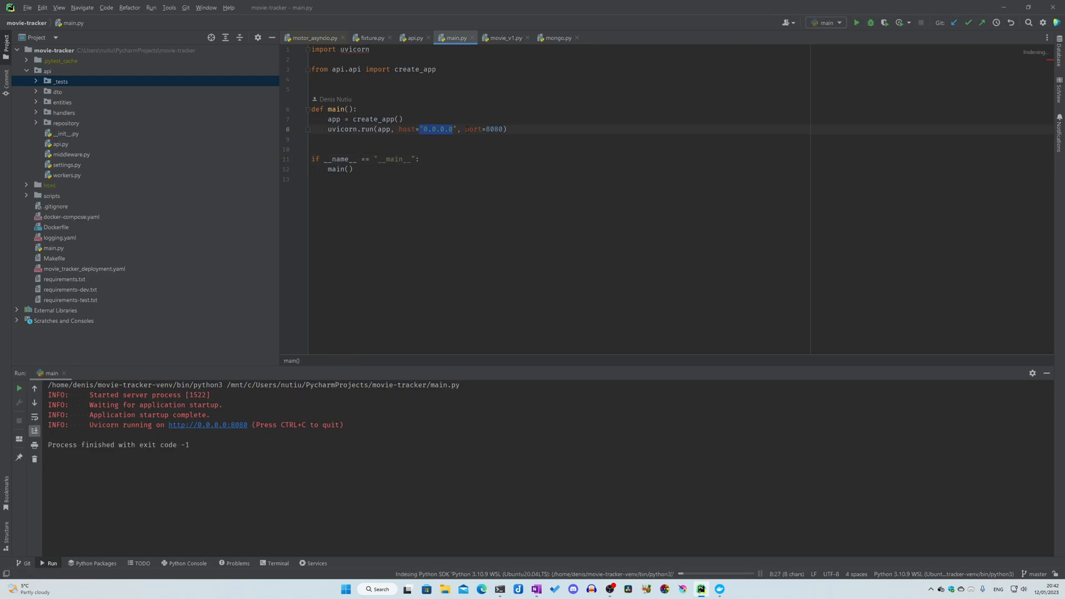
key("Delete")
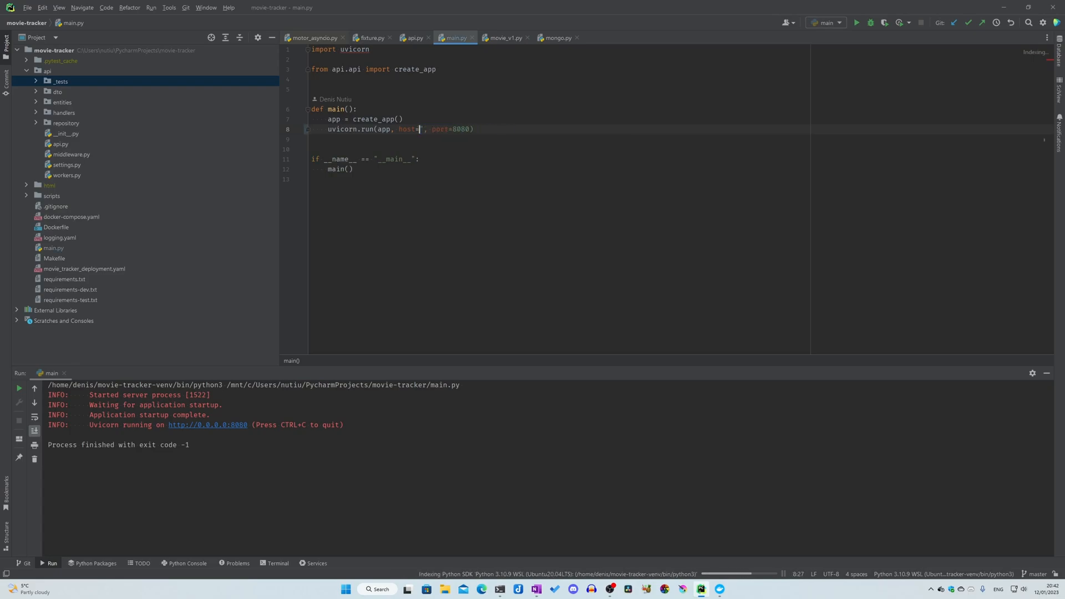
type("\"localhost")
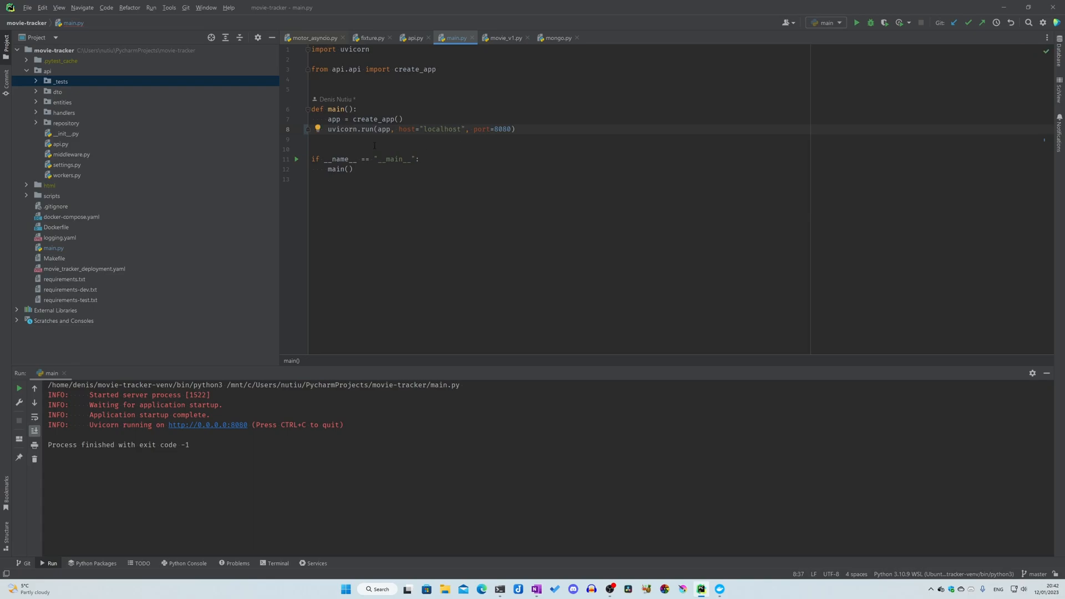
left_click(856, 22)
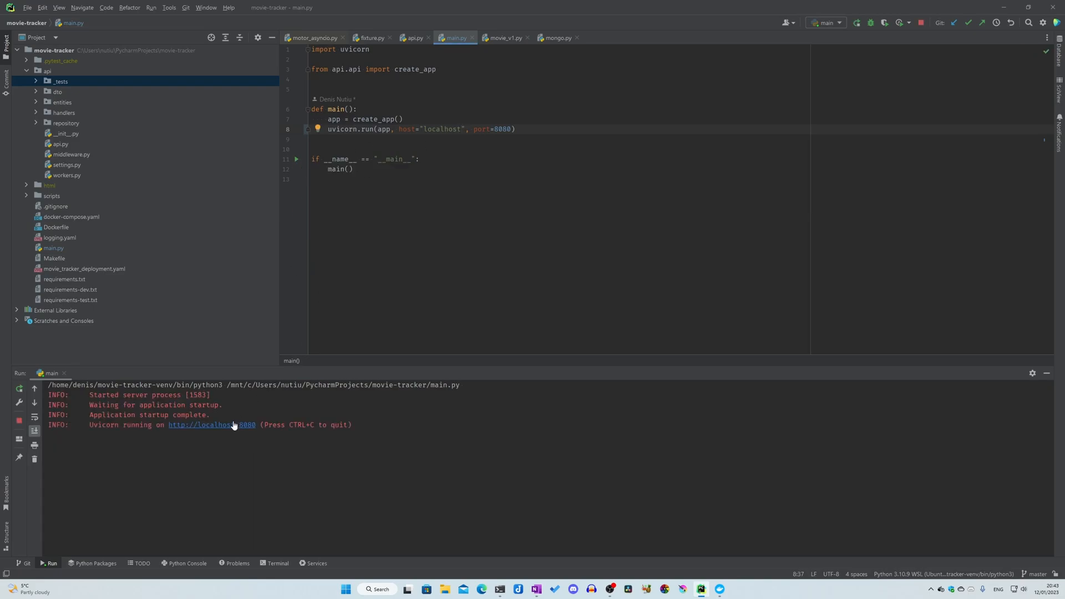
left_click(200, 425)
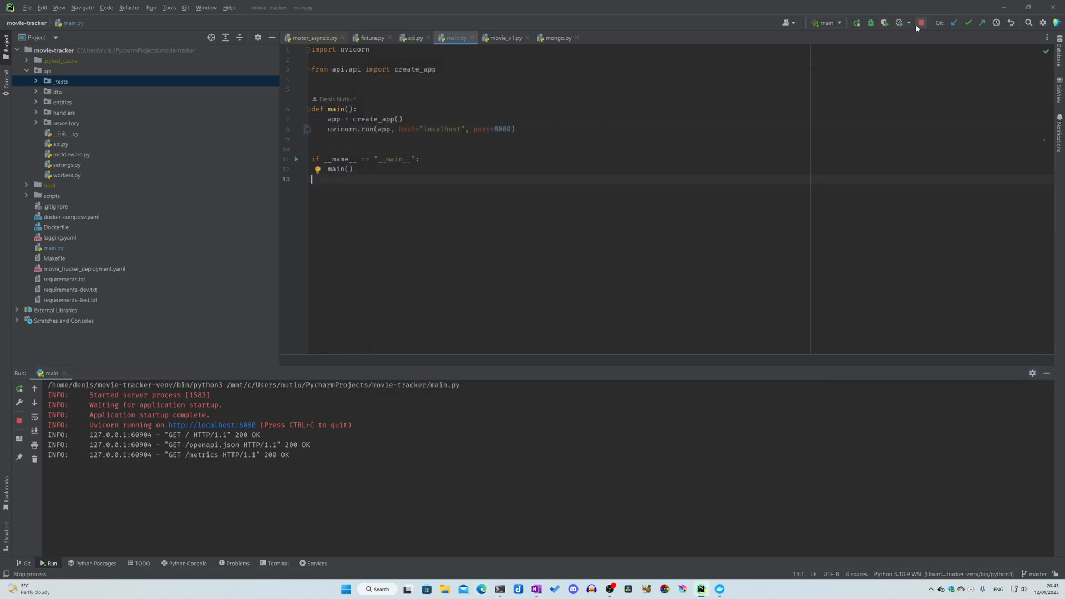
left_click(920, 22)
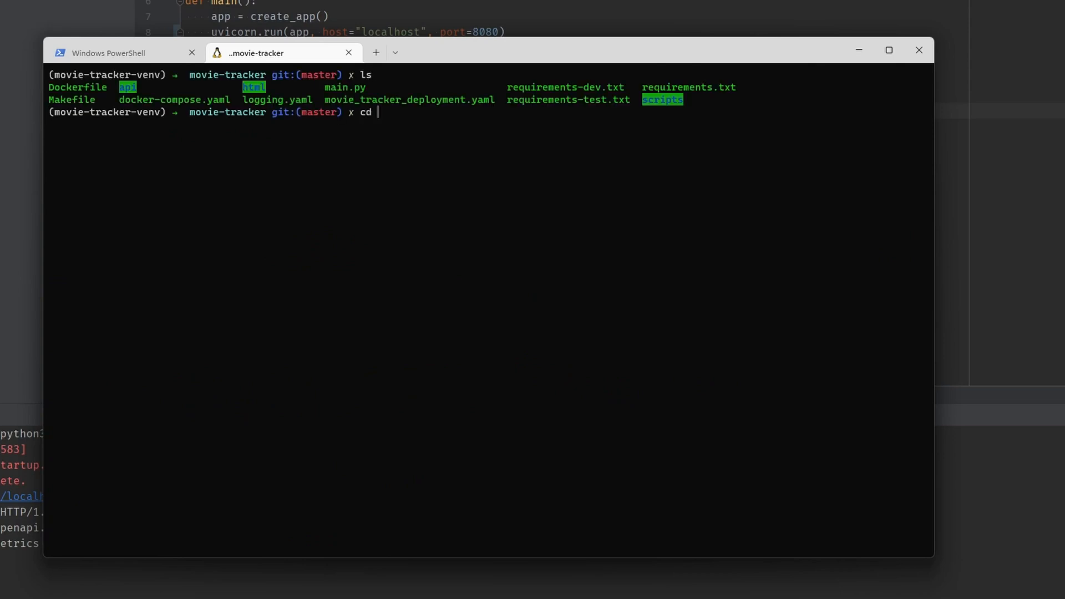
- In ~, extract pycharm-professional-2022.3.1.tar.gz with tar -xzvf and cd into pycharm-2022.3.1/bin
key("Return")
type("ls")
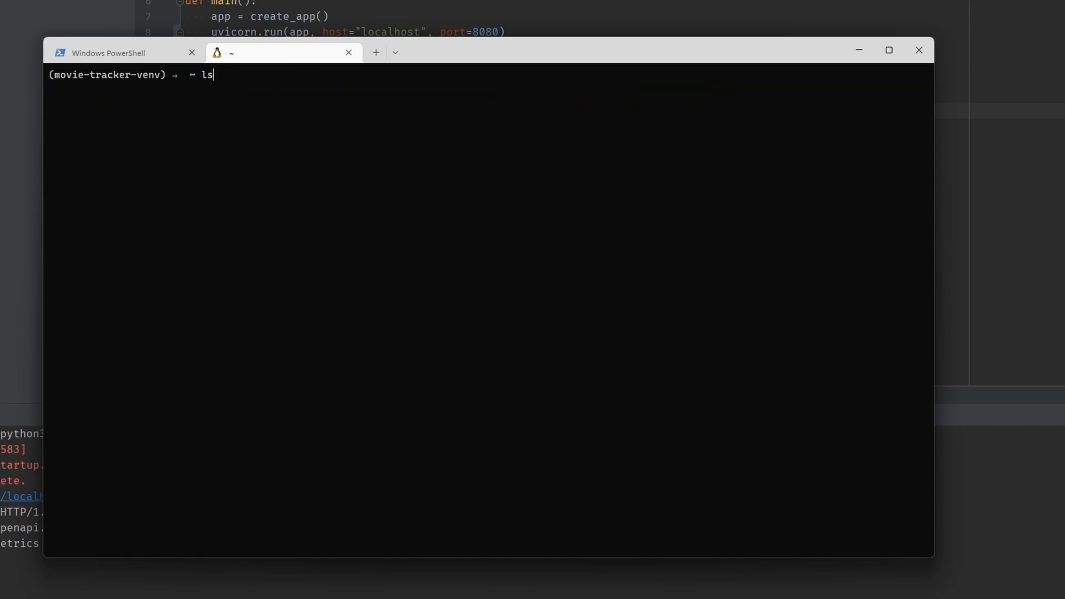
key("Return")
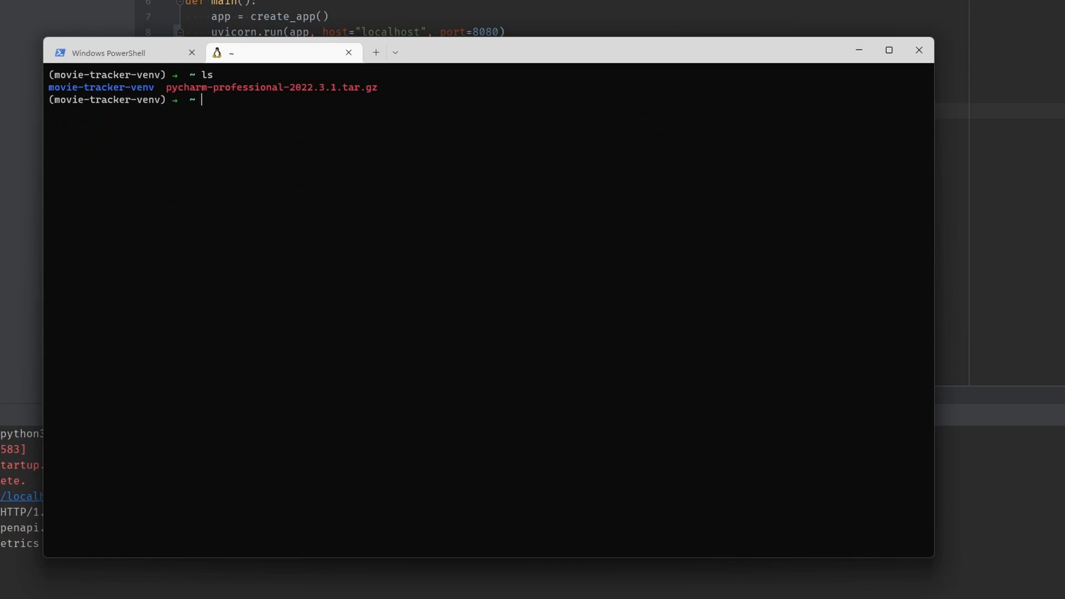
type("tar -x")
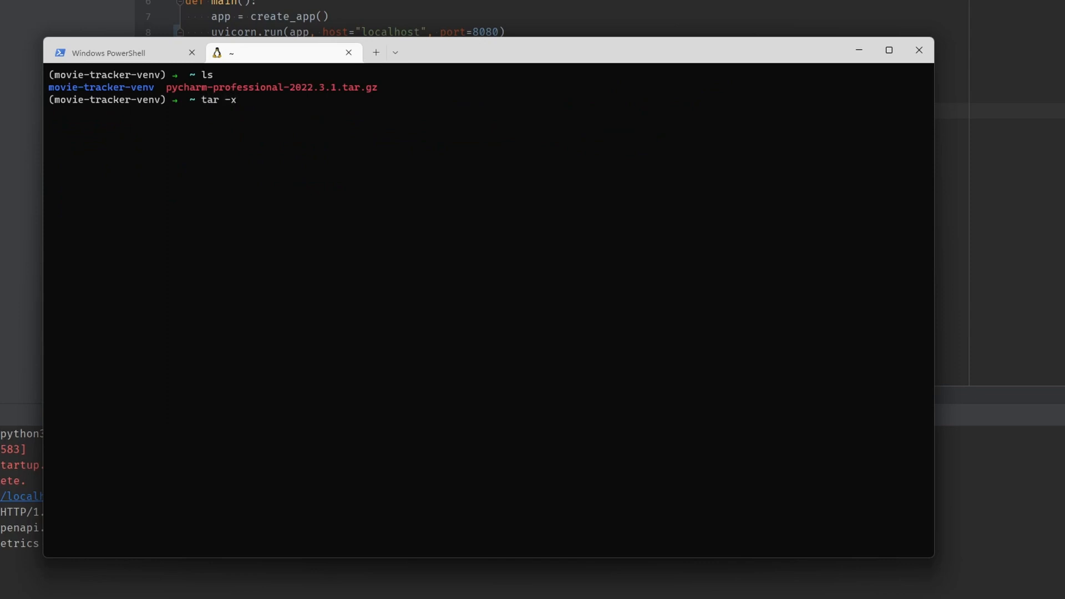
type("zvf")
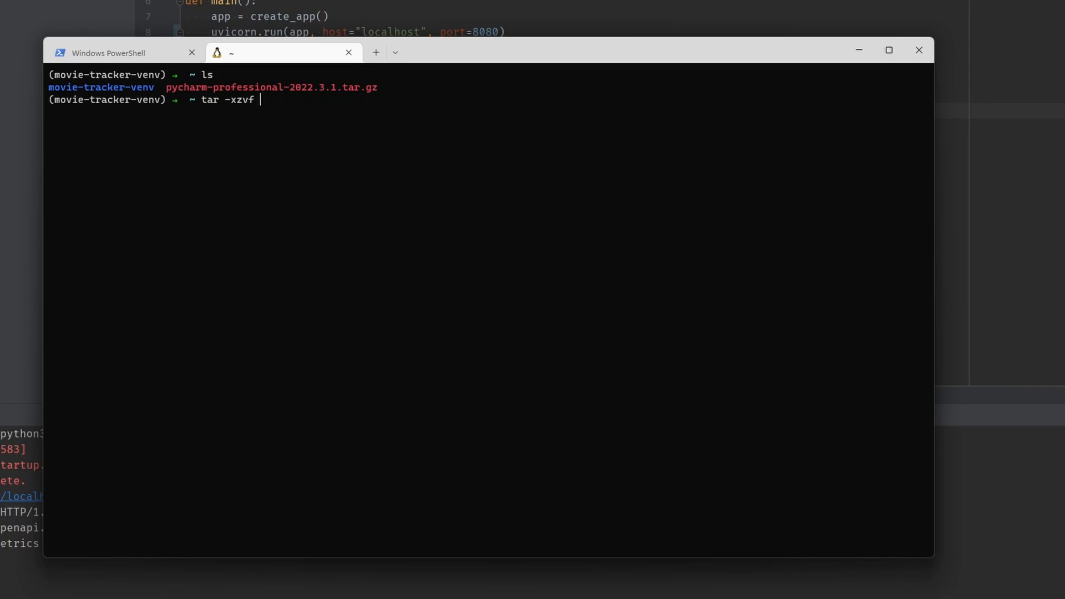
key("Return")
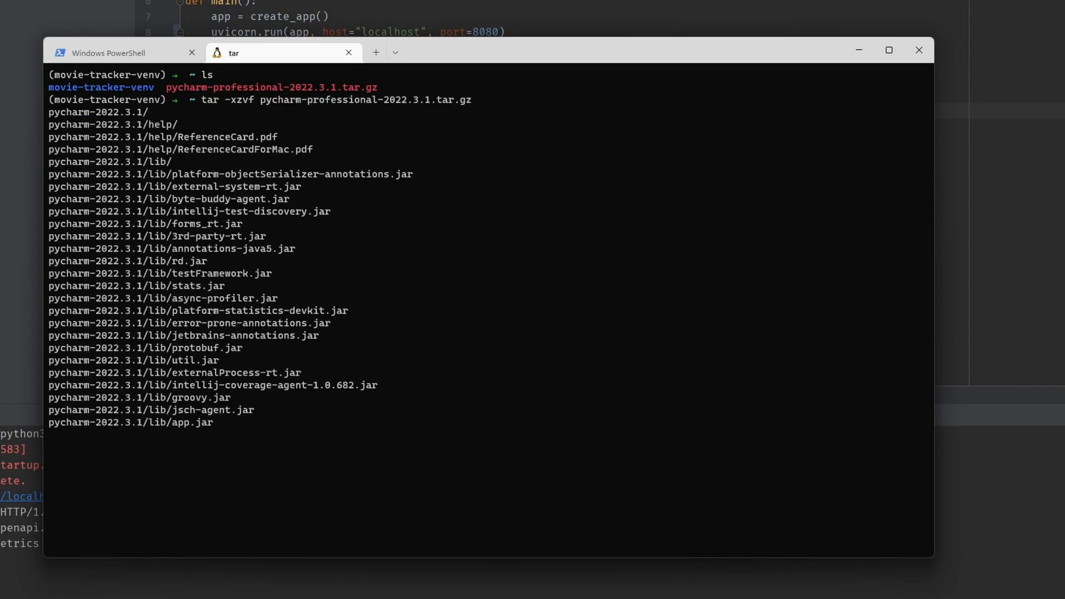
scroll("down", 3)
type("cd b")
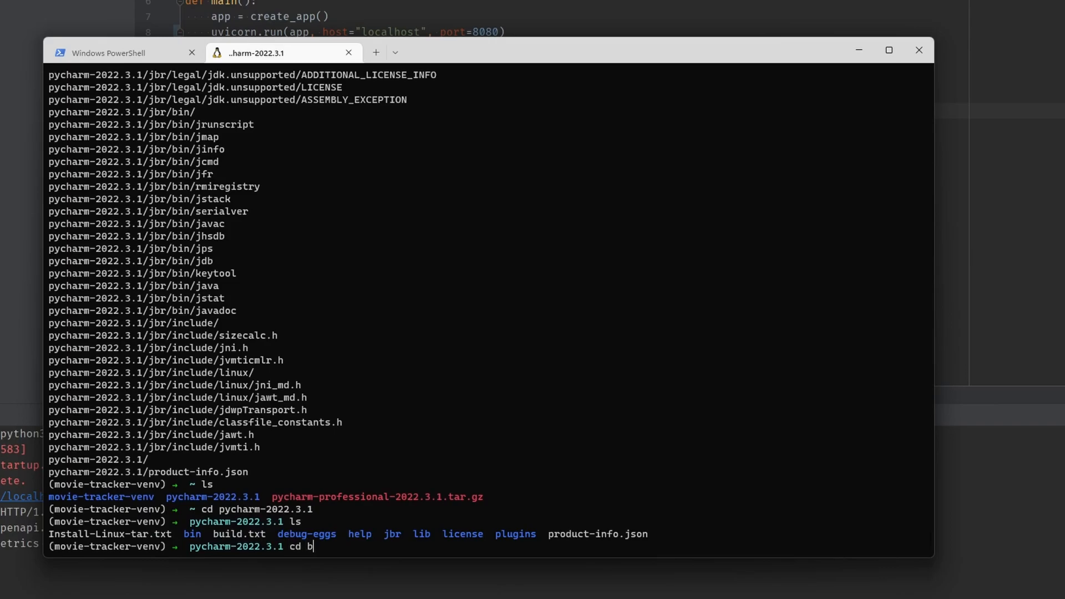
key("Return")
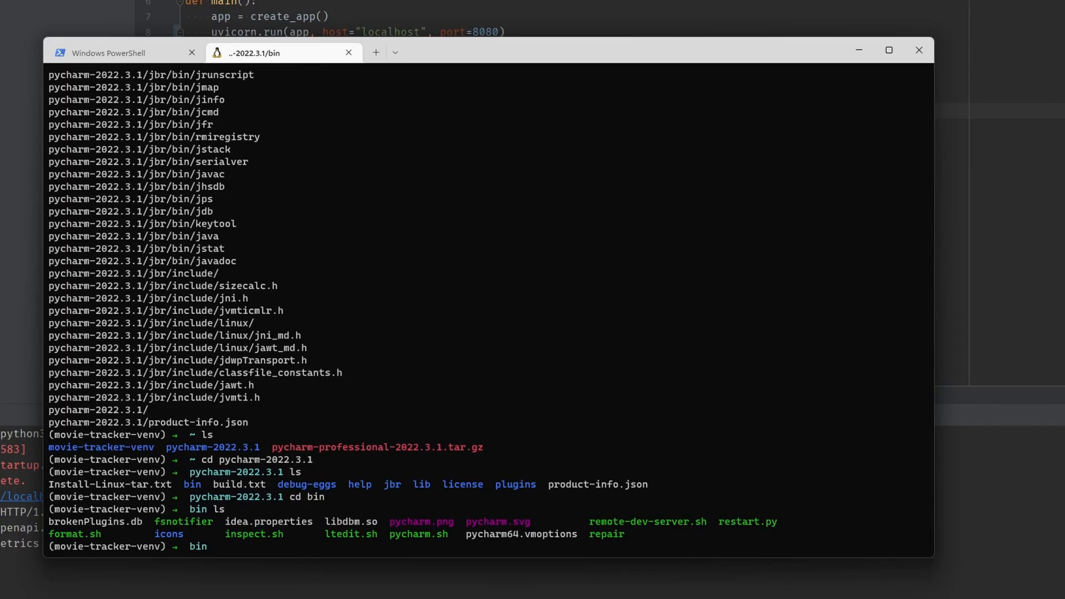
- Run ./pycharm.sh from the bin folder to start Linux PyCharm 2022.3.1
type("pycharm.")
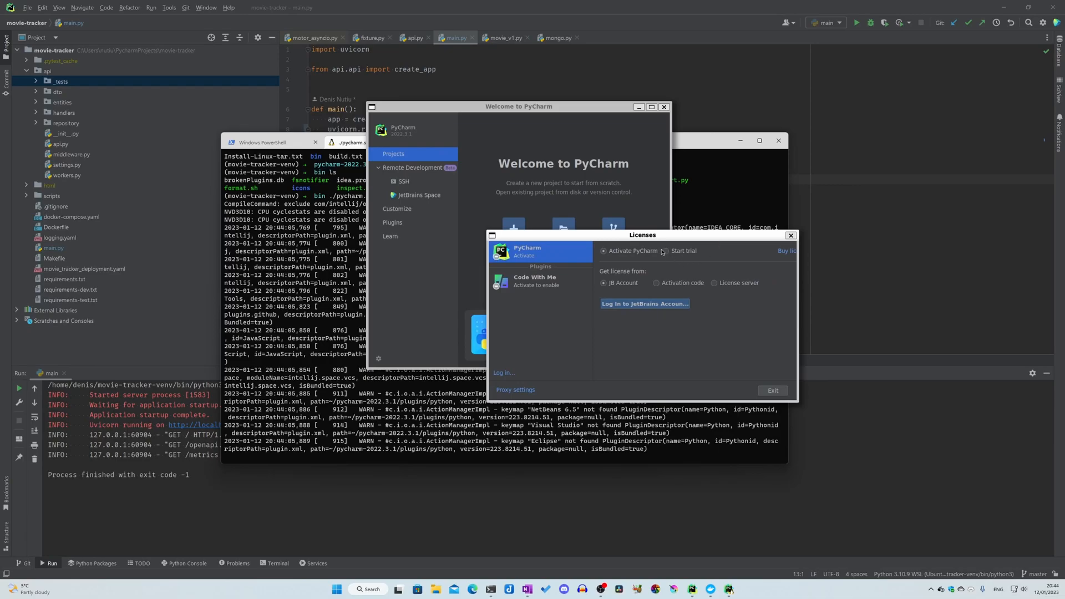
mouse_move(556, 267)
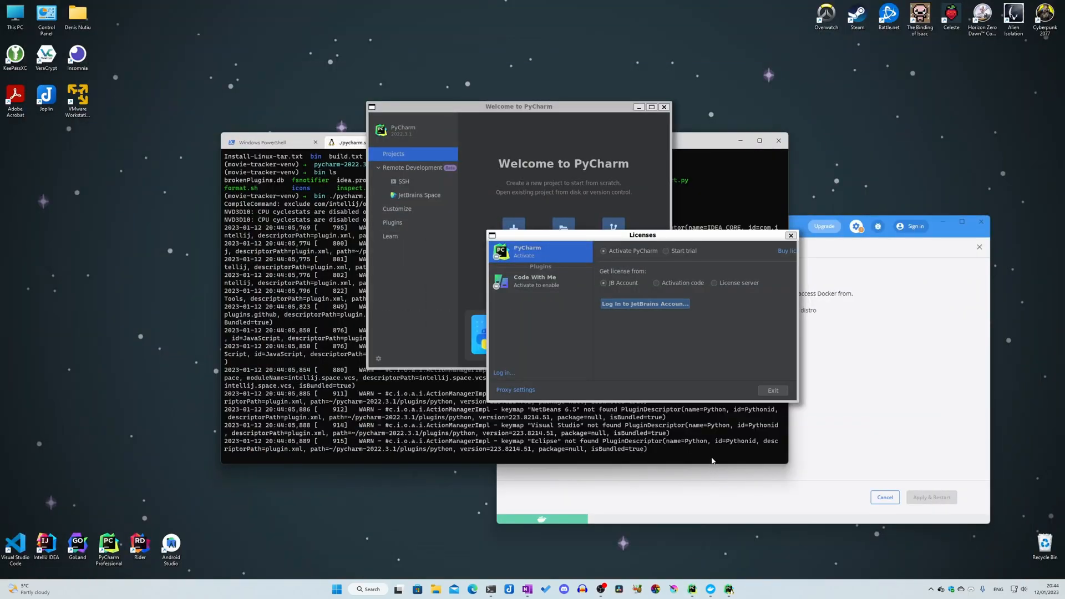
mouse_move(580, 360)
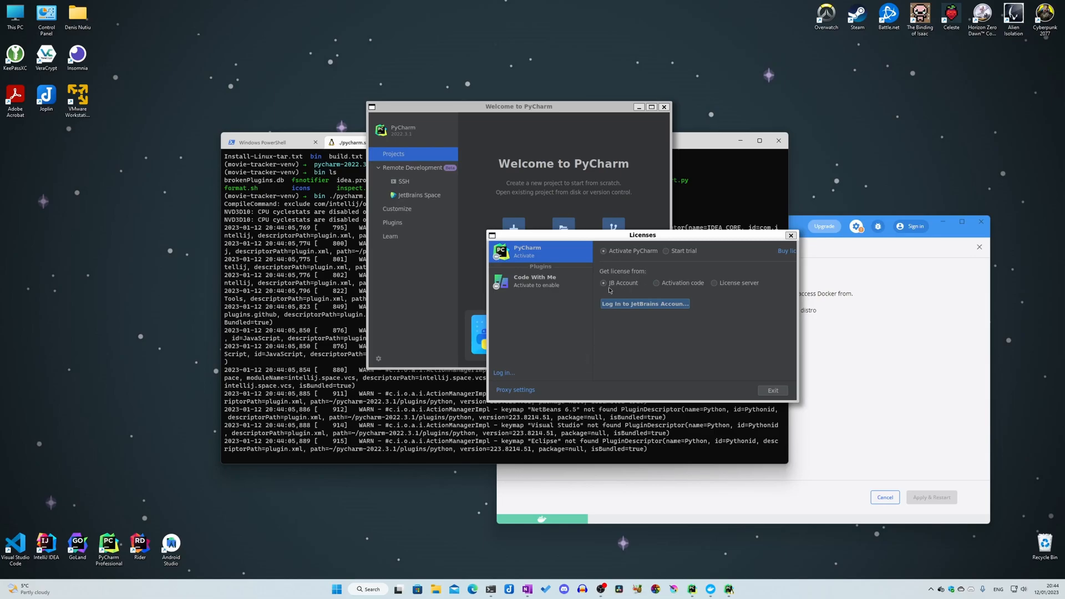
mouse_move(471, 234)
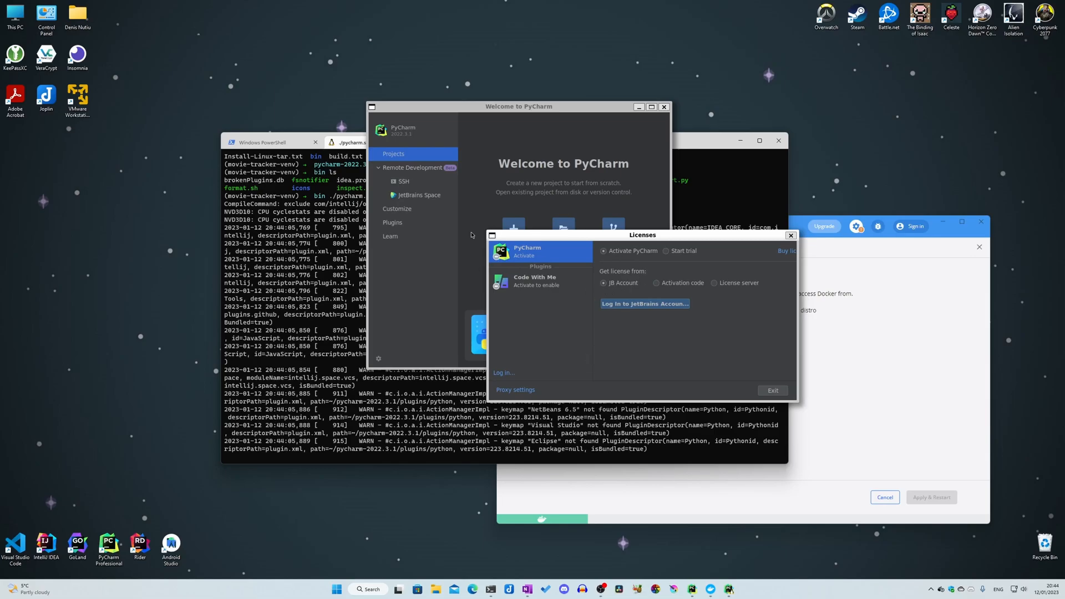